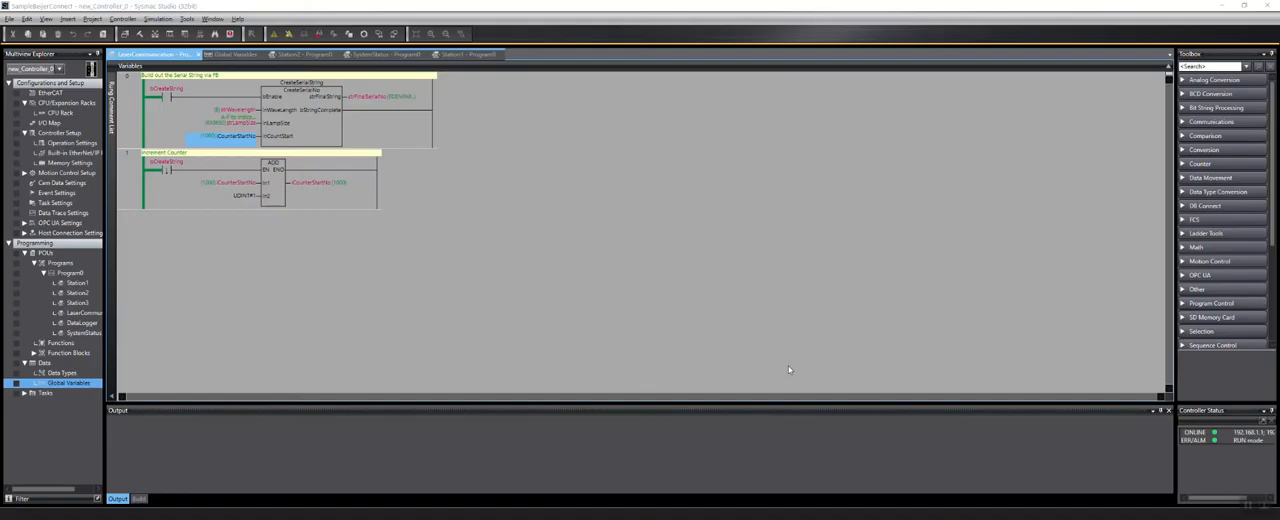
{"action": "mouse_move", "coordinate": [784, 357]}
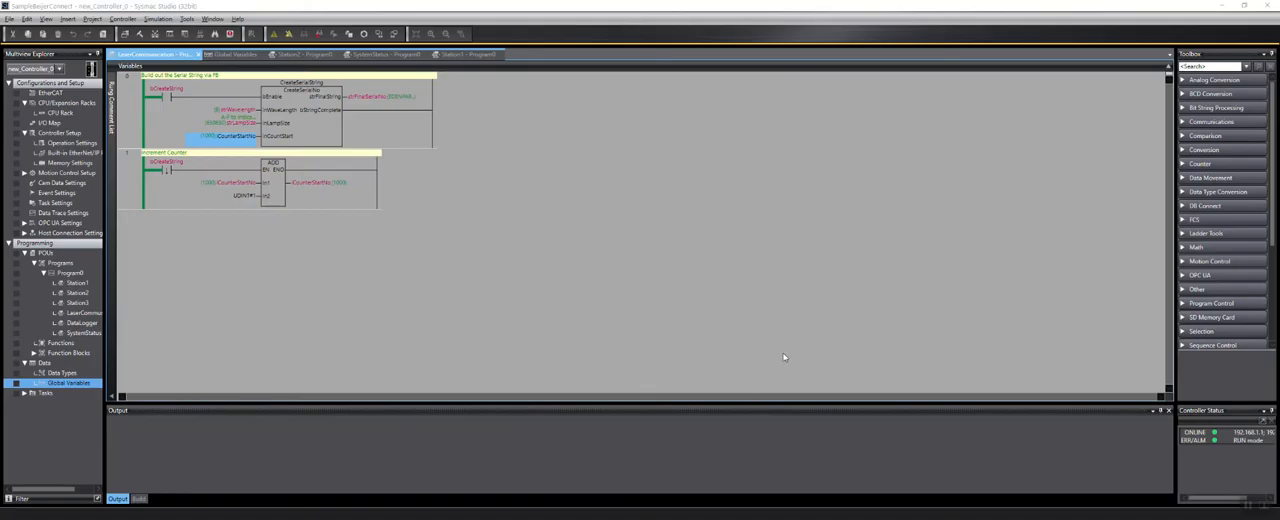
{"action": "mouse_move", "coordinate": [804, 350]}
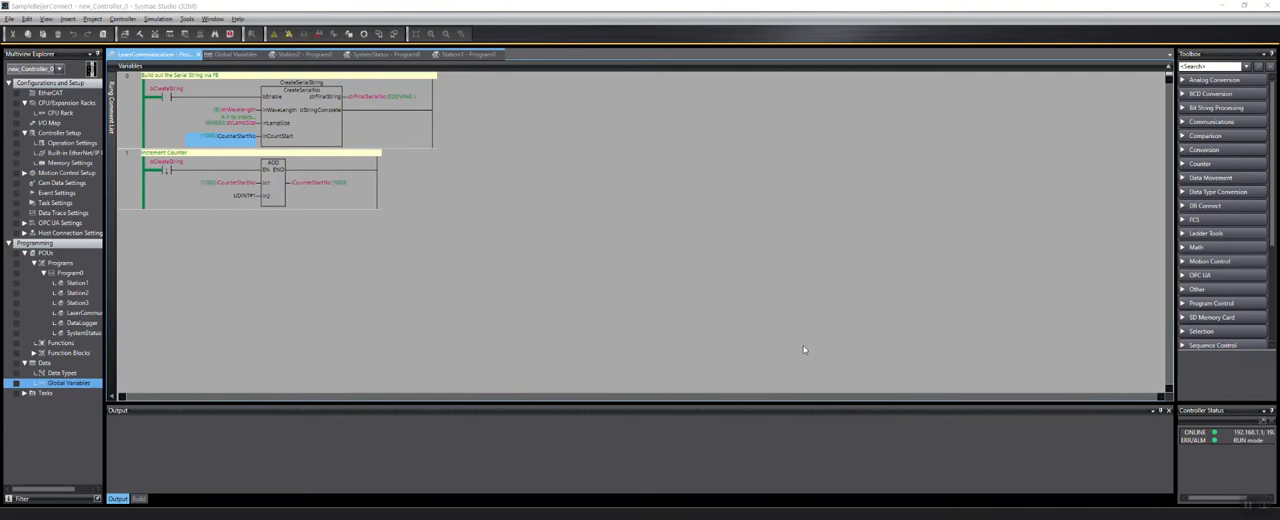
{"action": "mouse_move", "coordinate": [763, 308]}
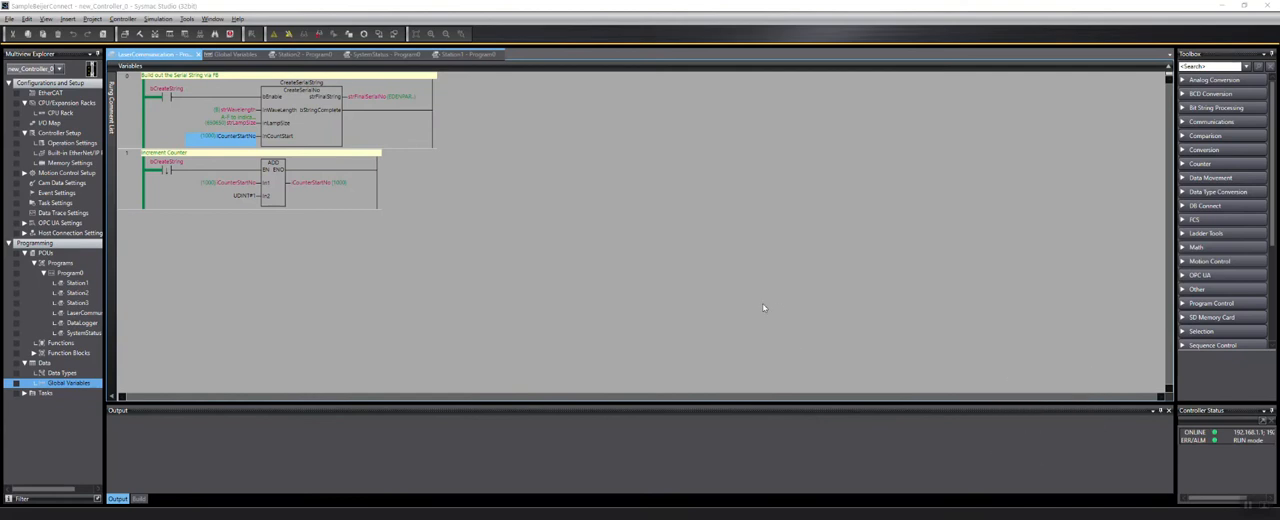
{"action": "mouse_move", "coordinate": [745, 307]}
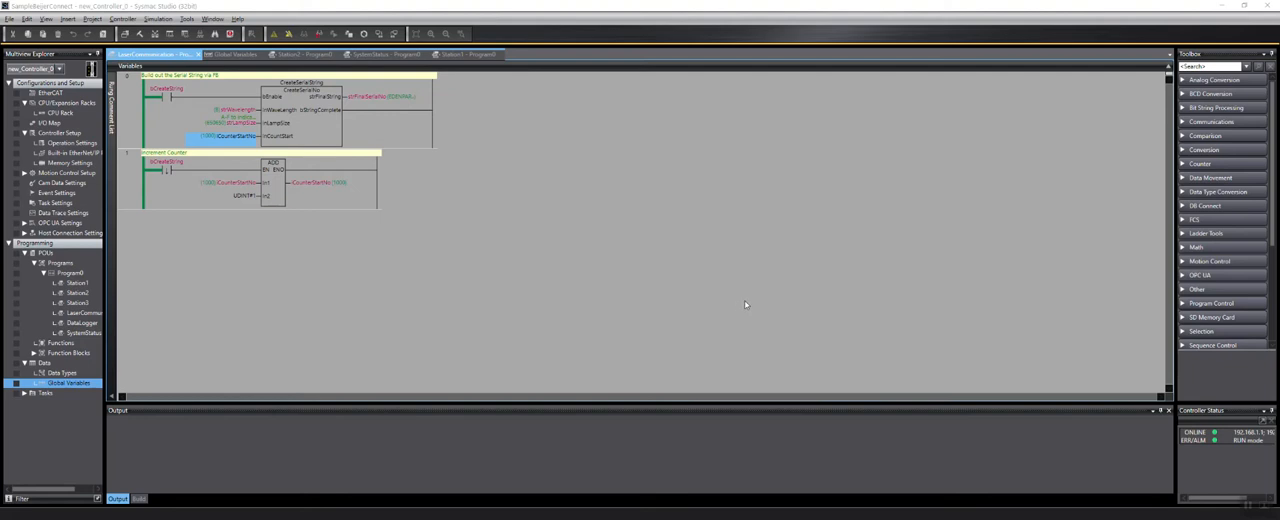
Step: Check the Sysmac Studio version under Help > About, then close it
{"action": "left_click", "coordinate": [238, 18]}
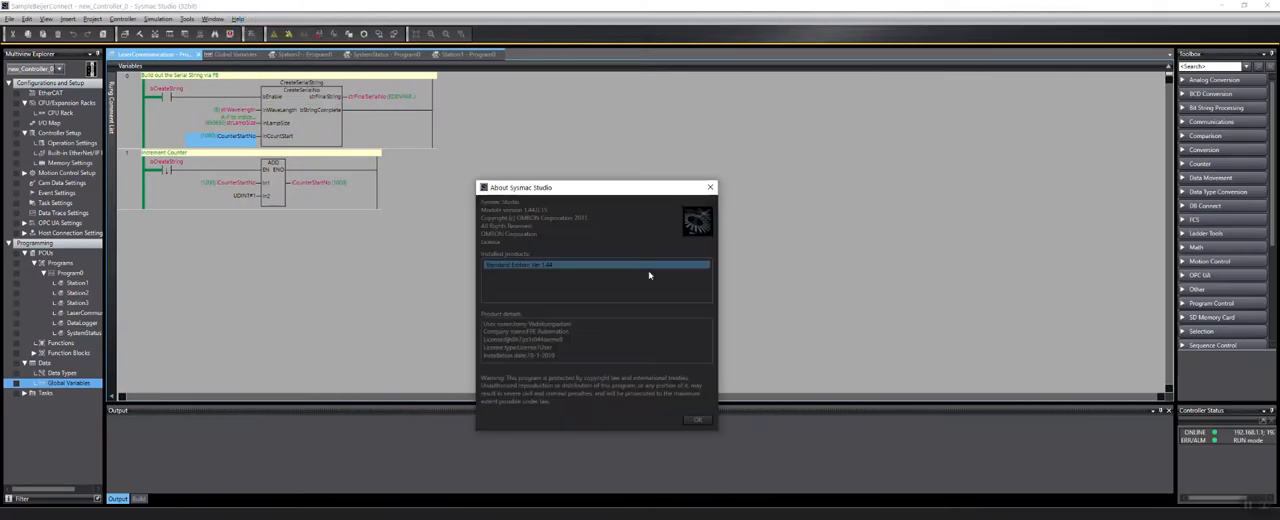
{"action": "left_click", "coordinate": [697, 419]}
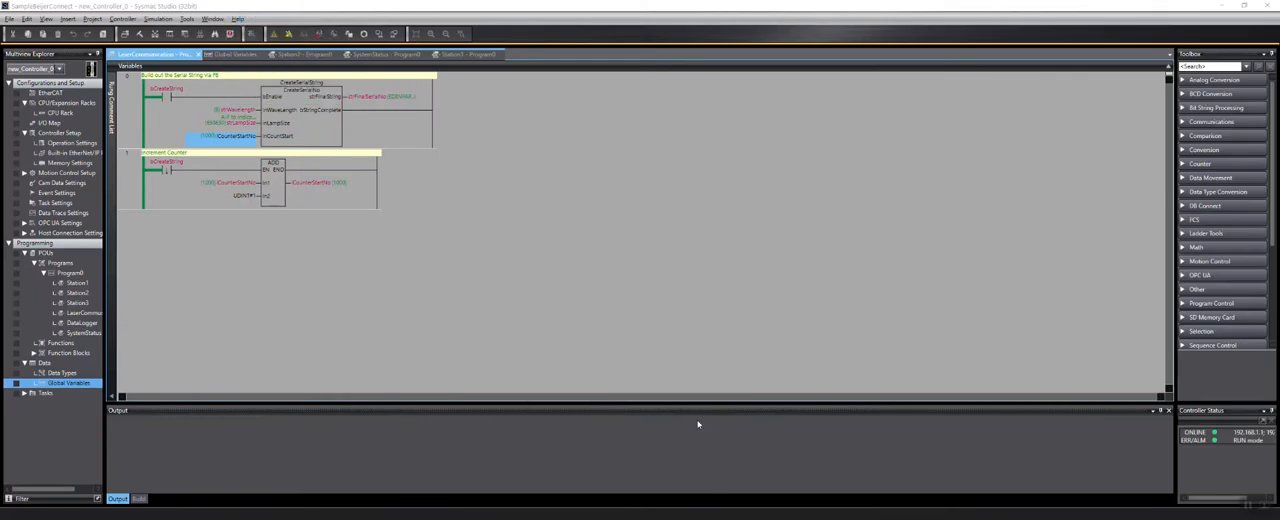
{"action": "mouse_move", "coordinate": [75, 389]}
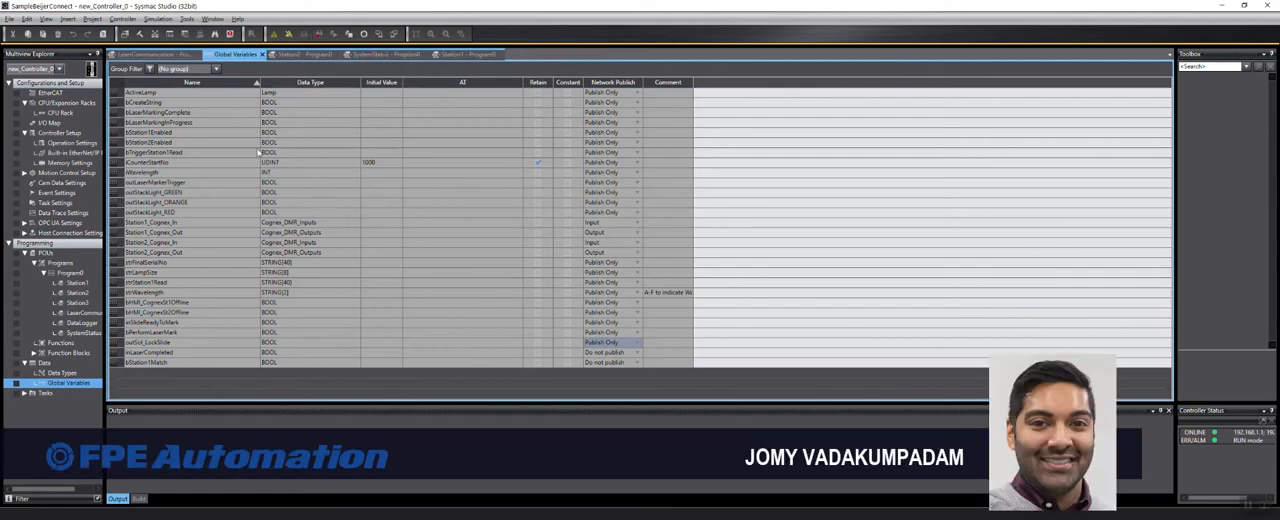
{"action": "mouse_move", "coordinate": [287, 291]}
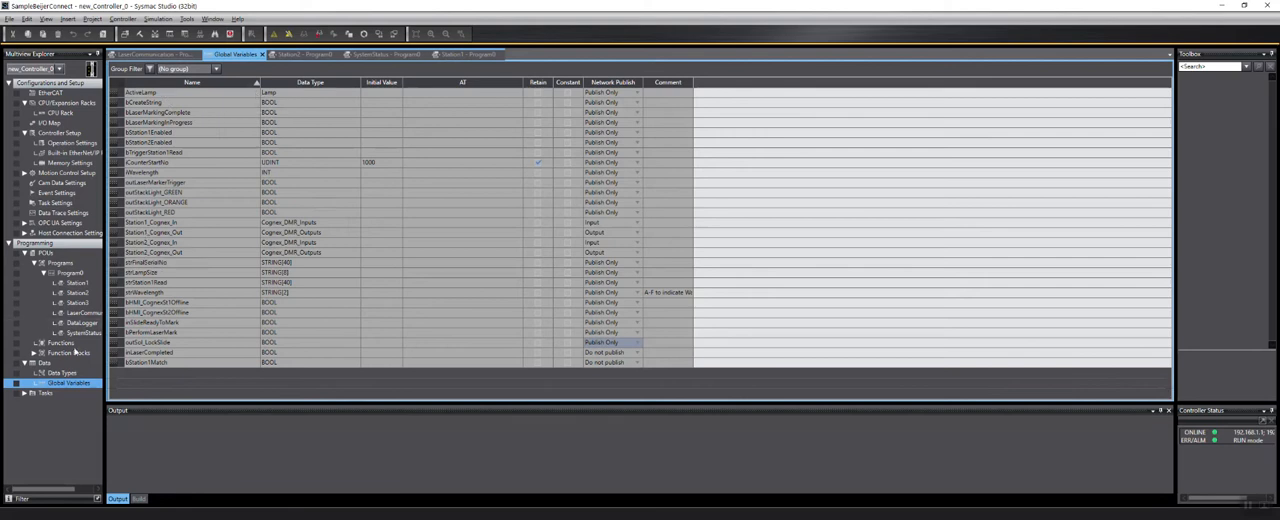
Step: Open the Data Types structure definitions, then switch back to the Global Variables tab
{"action": "left_click", "coordinate": [62, 373]}
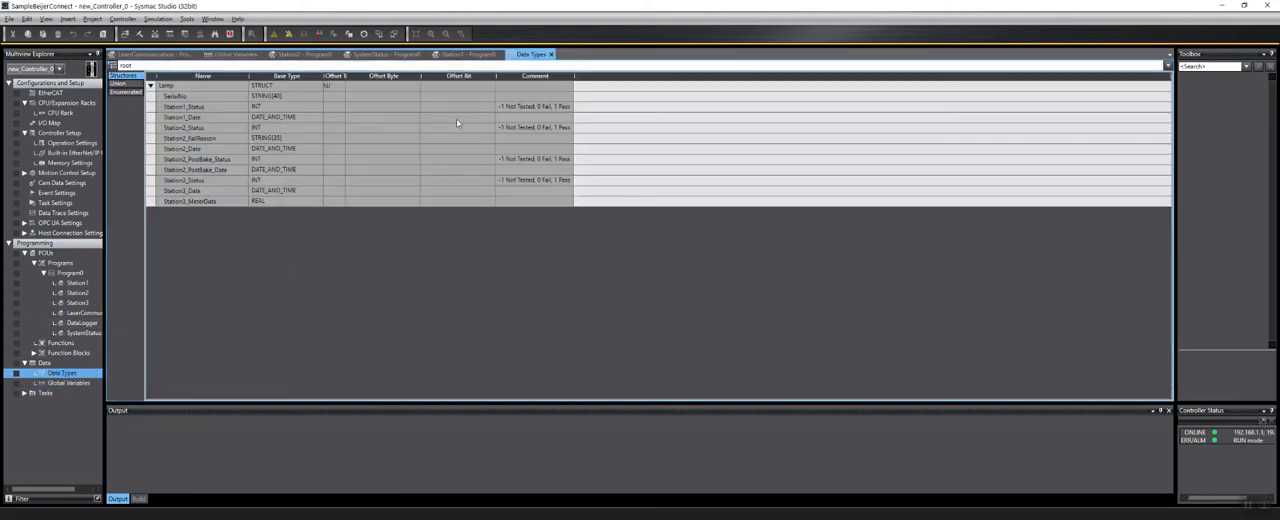
{"action": "left_click", "coordinate": [235, 54]}
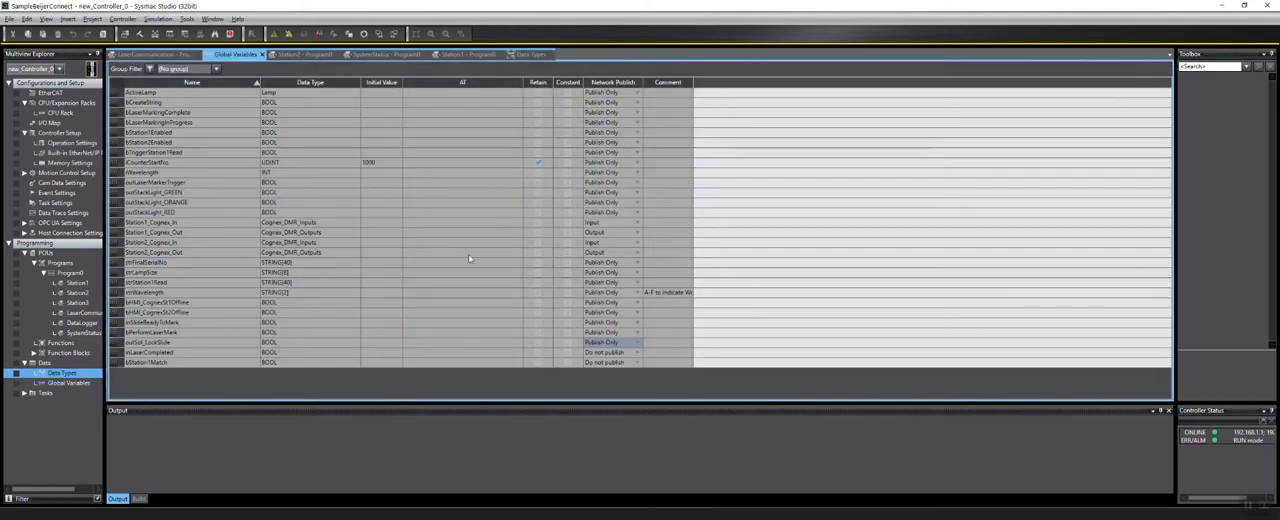
{"action": "mouse_move", "coordinate": [451, 238]}
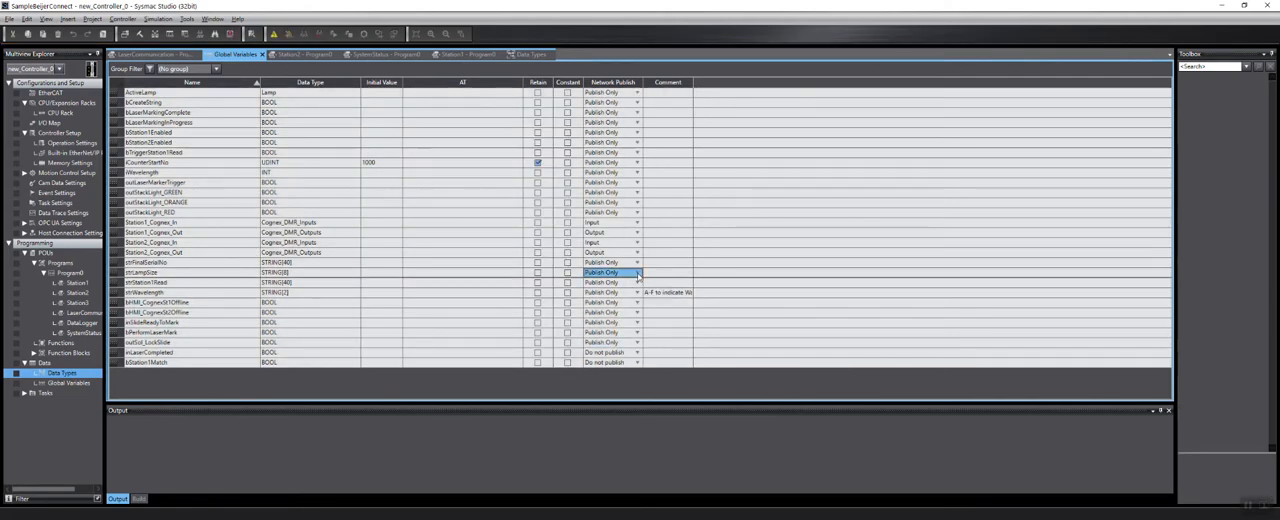
{"action": "left_click", "coordinate": [637, 272]}
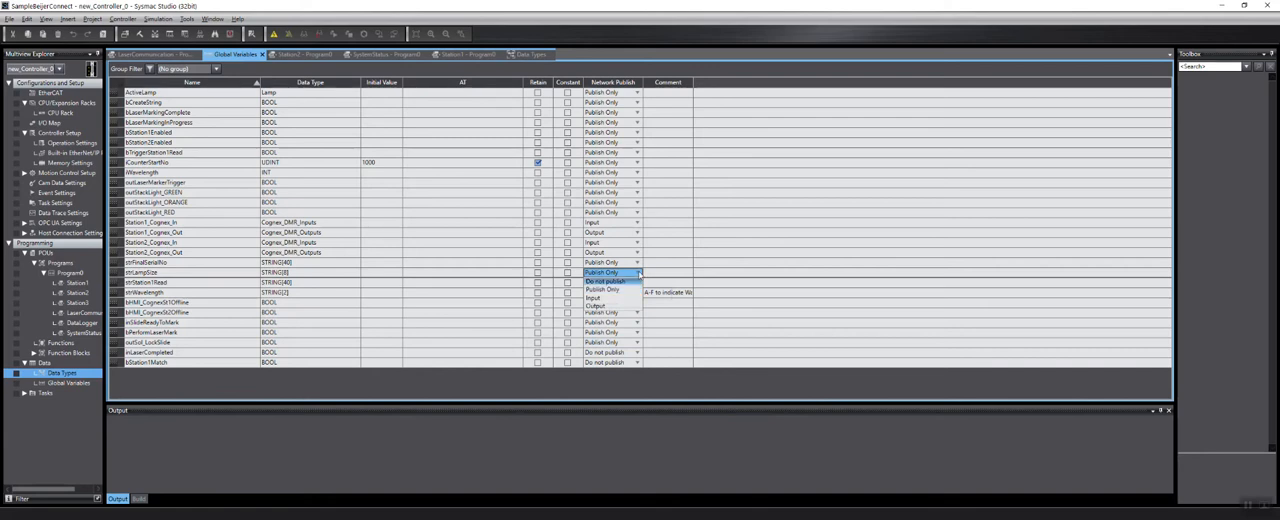
{"action": "left_click", "coordinate": [610, 272]}
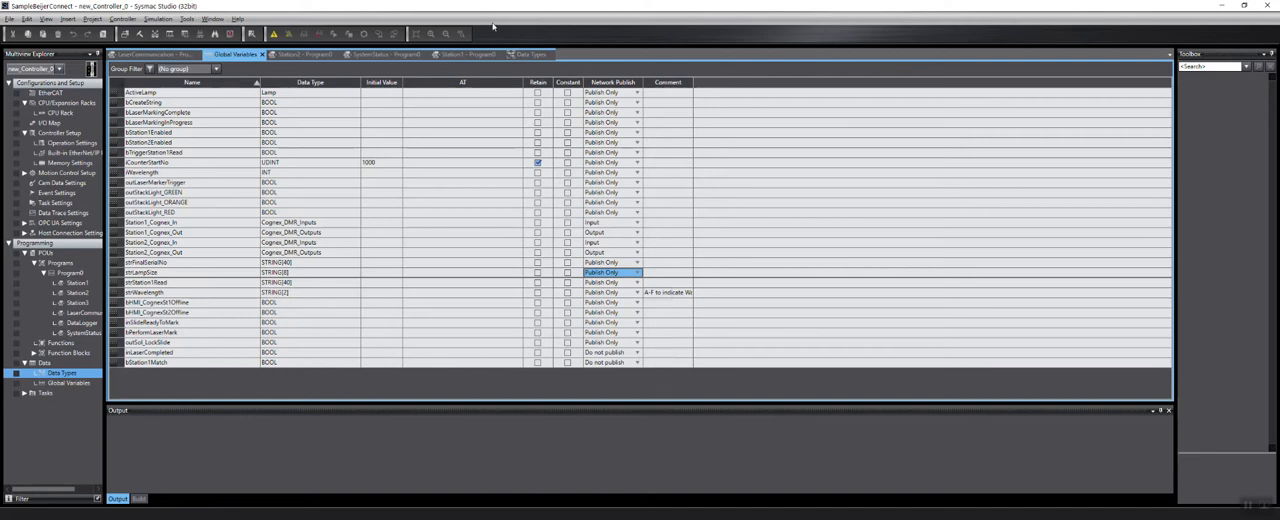
{"action": "left_click", "coordinate": [186, 18]}
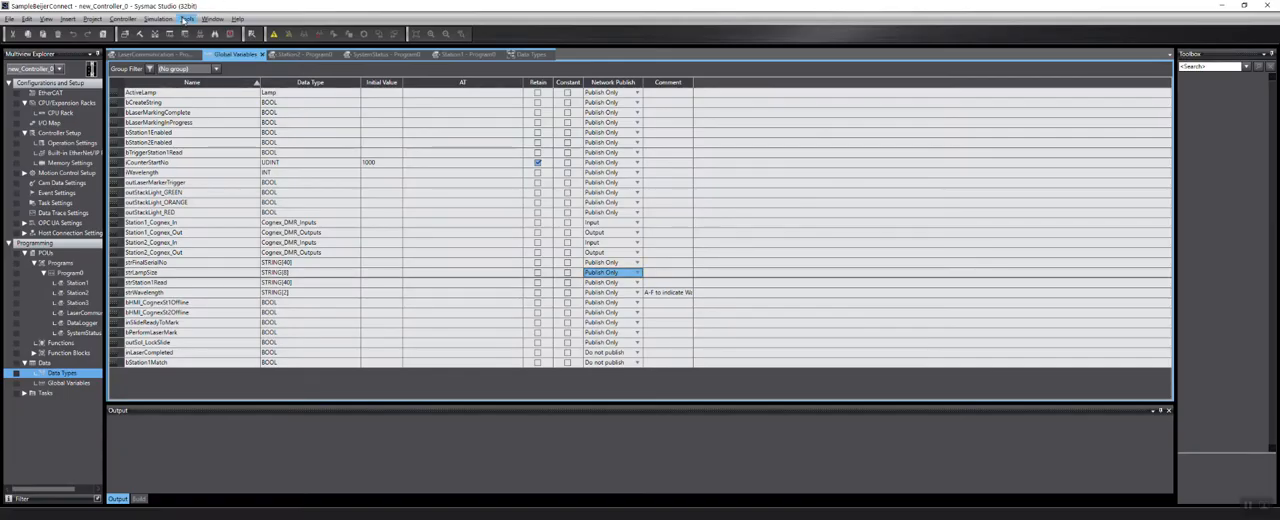
Step: Export the global variables to the clipboard via Tools > Export Global Variables > CX-Designer
{"action": "left_click", "coordinate": [186, 18]}
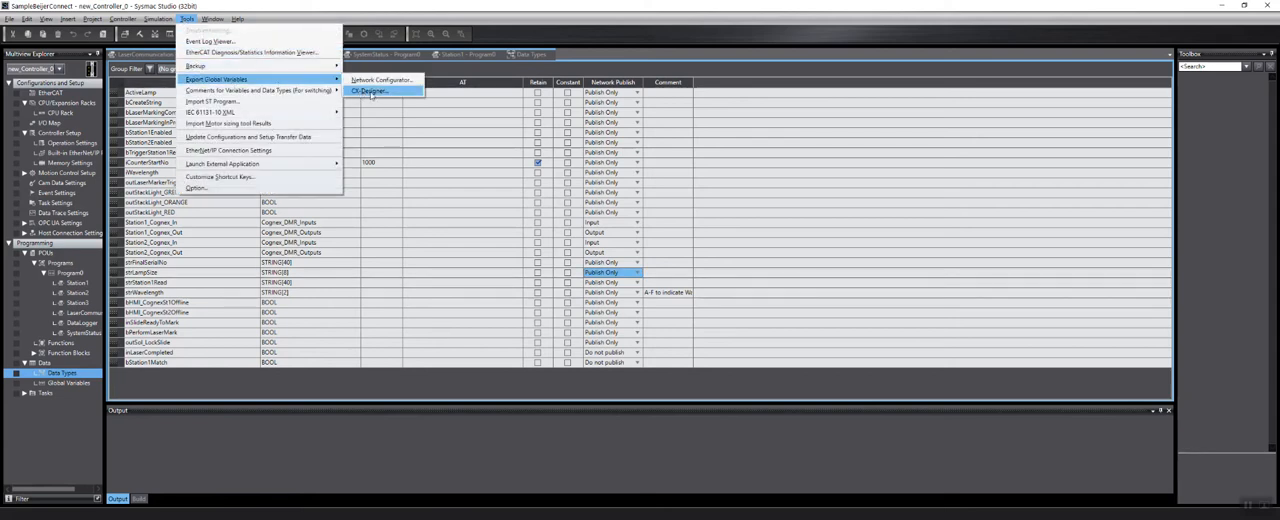
{"action": "left_click", "coordinate": [370, 91]}
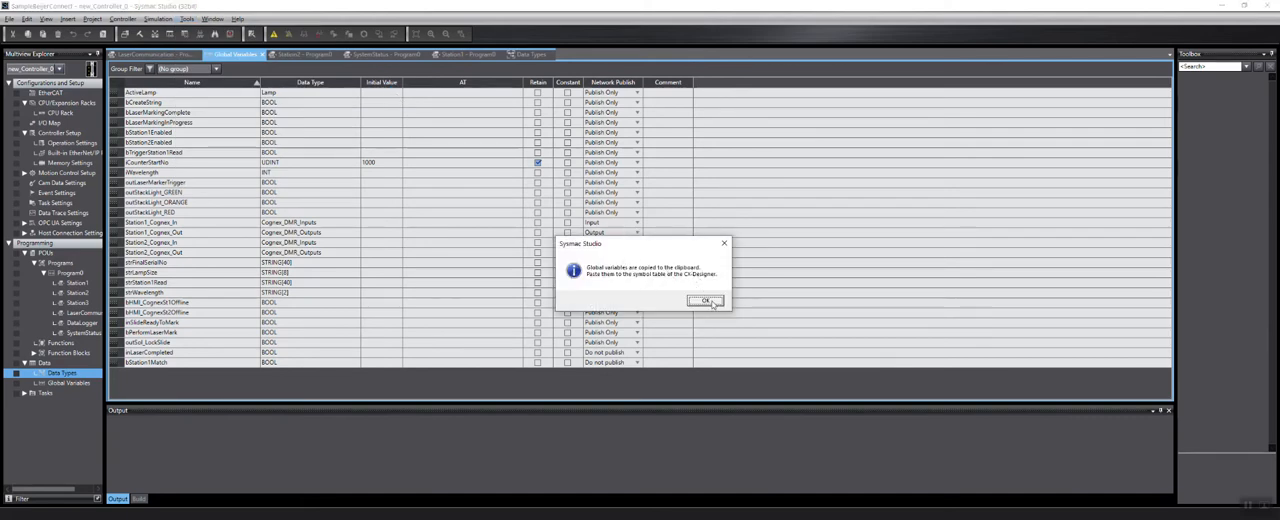
{"action": "left_click", "coordinate": [706, 301]}
{"action": "type", "text": "not"}
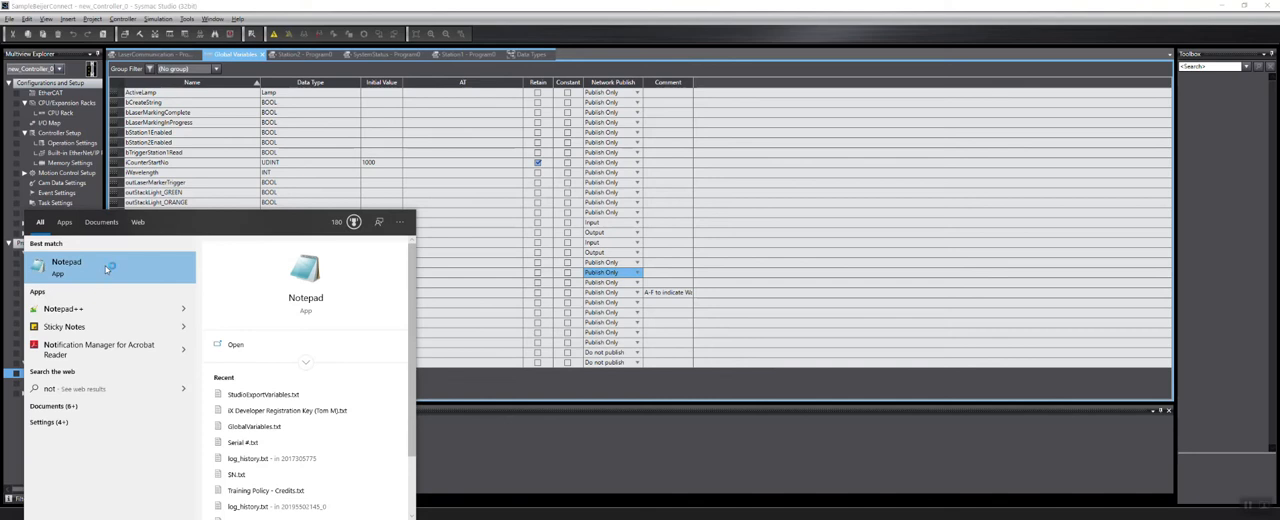
Step: Paste the exported variable list into a new Notepad document
{"action": "left_click", "coordinate": [66, 266]}
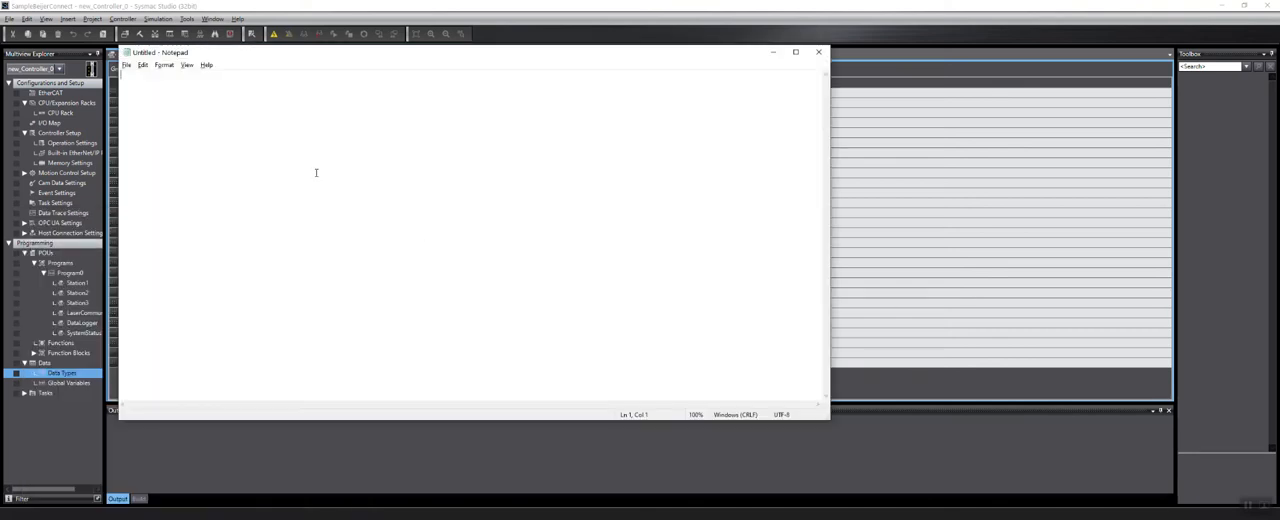
{"action": "left_click", "coordinate": [144, 65]}
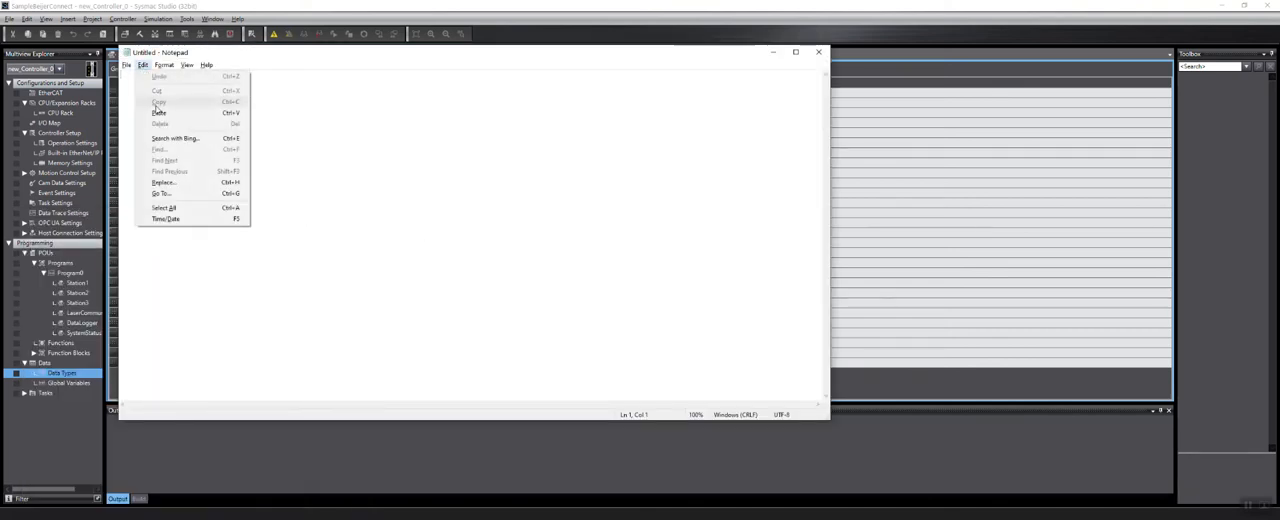
{"action": "left_click", "coordinate": [158, 112]}
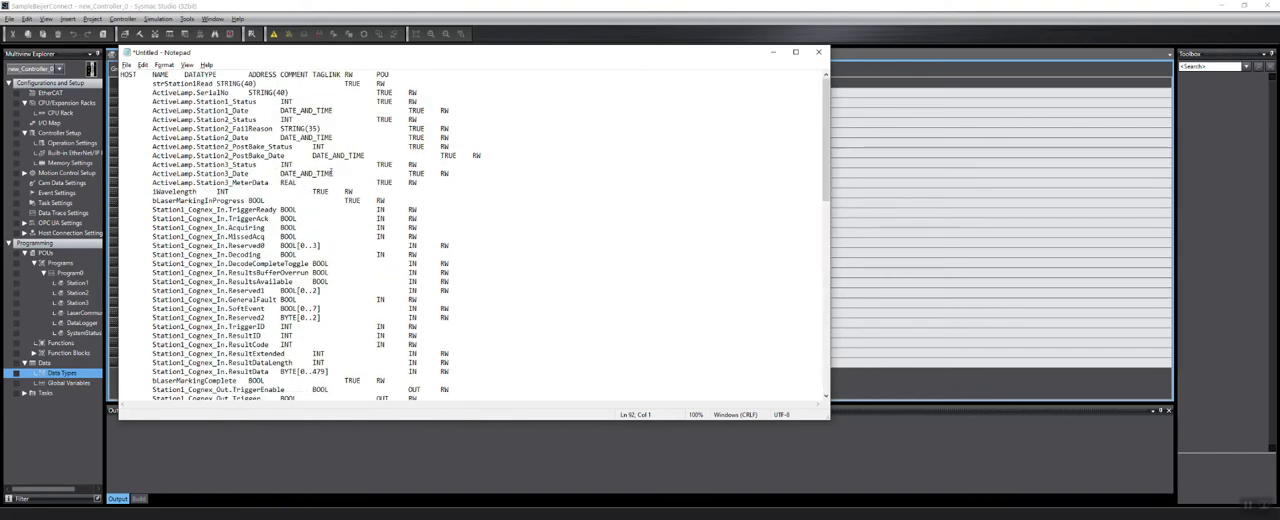
Step: Save the variable list to the Desktop as VariableExportList.txt
{"action": "left_click", "coordinate": [126, 64]}
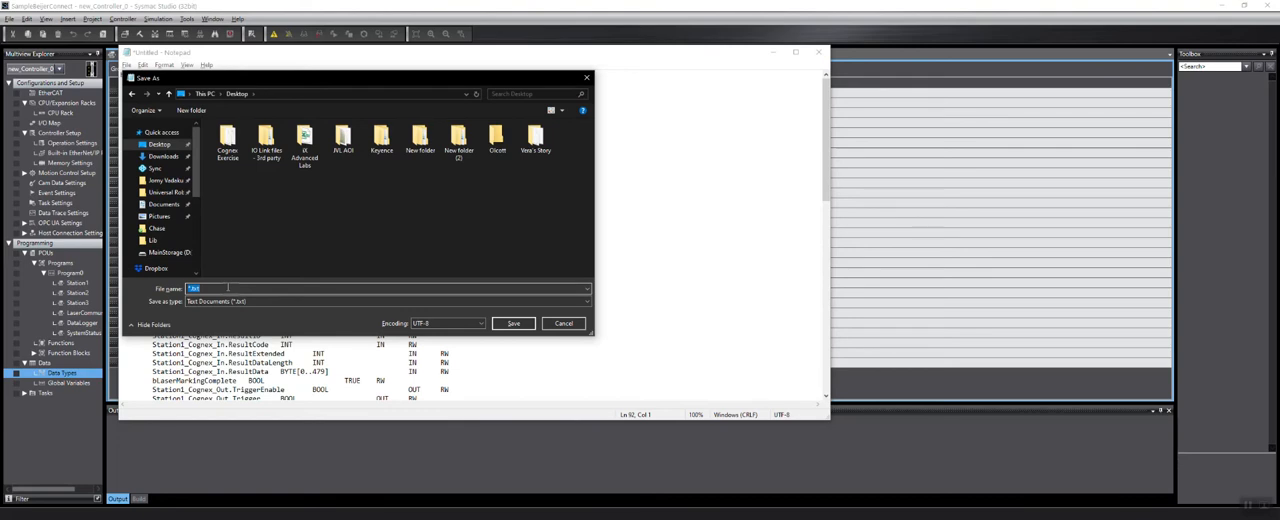
{"action": "type", "text": "Variable1"}
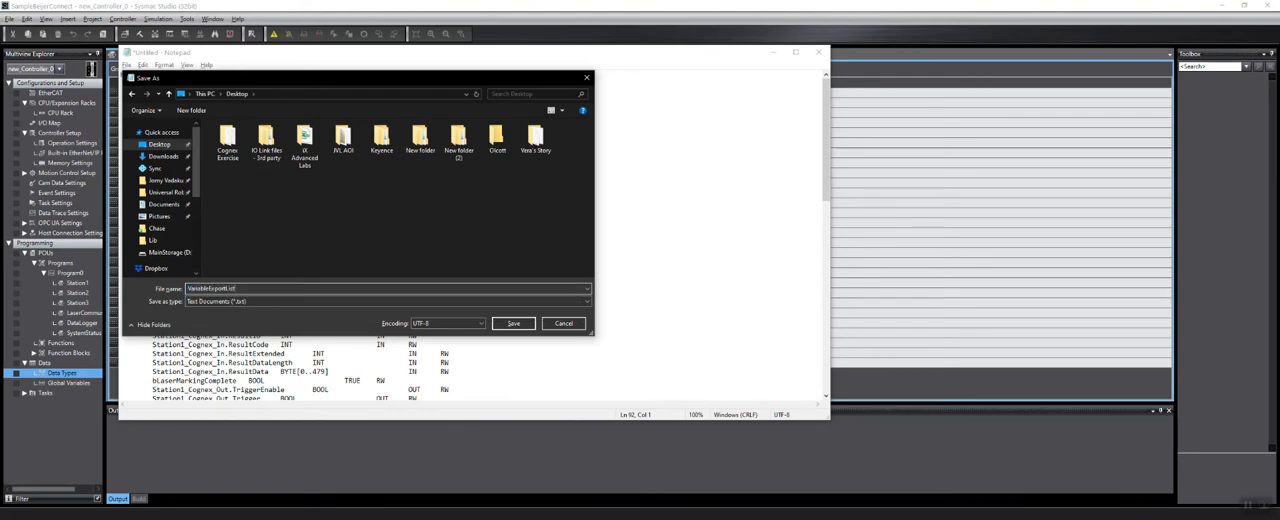
{"action": "left_click", "coordinate": [513, 323]}
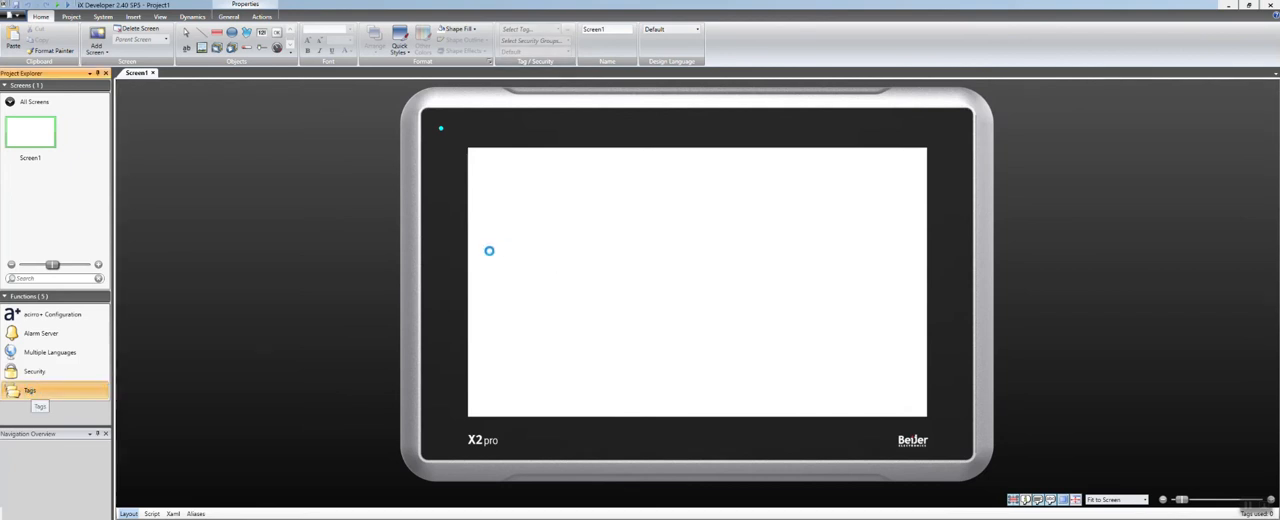
Step: In the Tags editor's Controllers tab, choose NJ model series for the Omron controller
{"action": "double_click", "coordinate": [30, 390]}
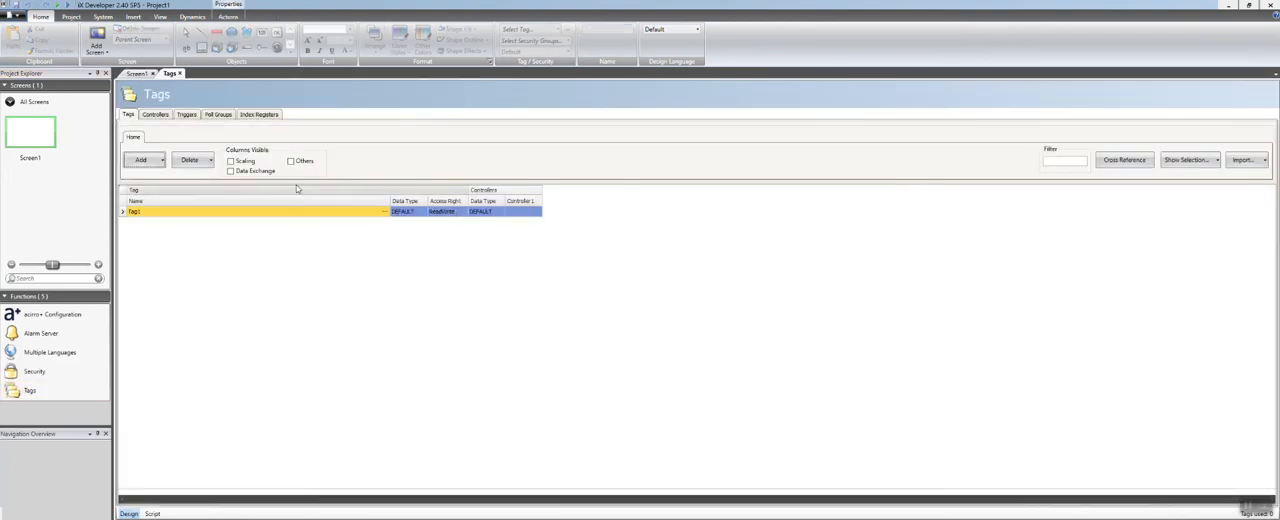
{"action": "left_click", "coordinate": [155, 114]}
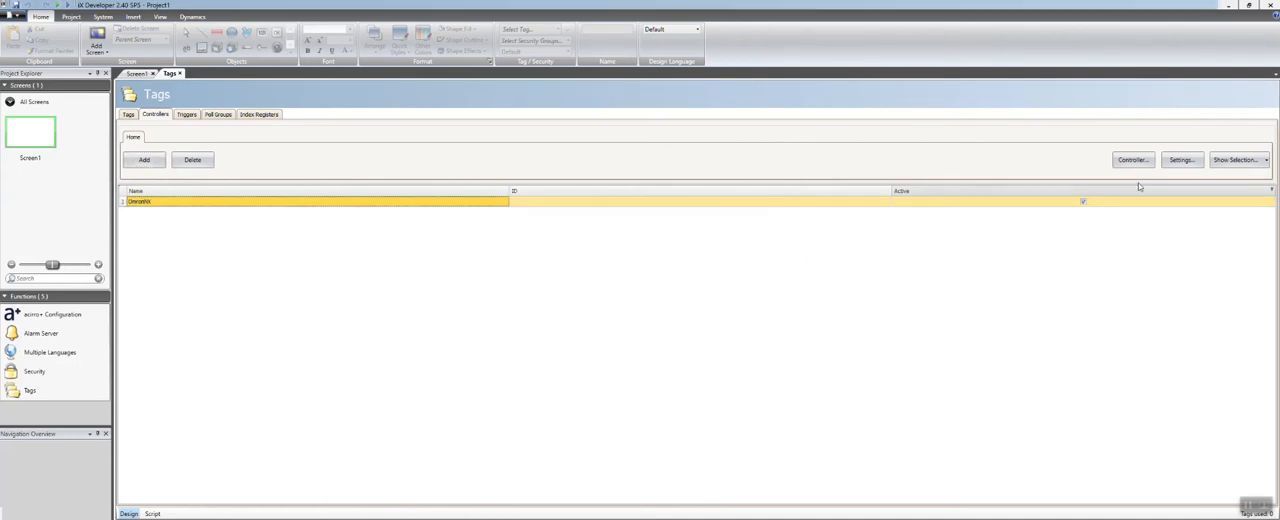
{"action": "left_click", "coordinate": [1181, 160]}
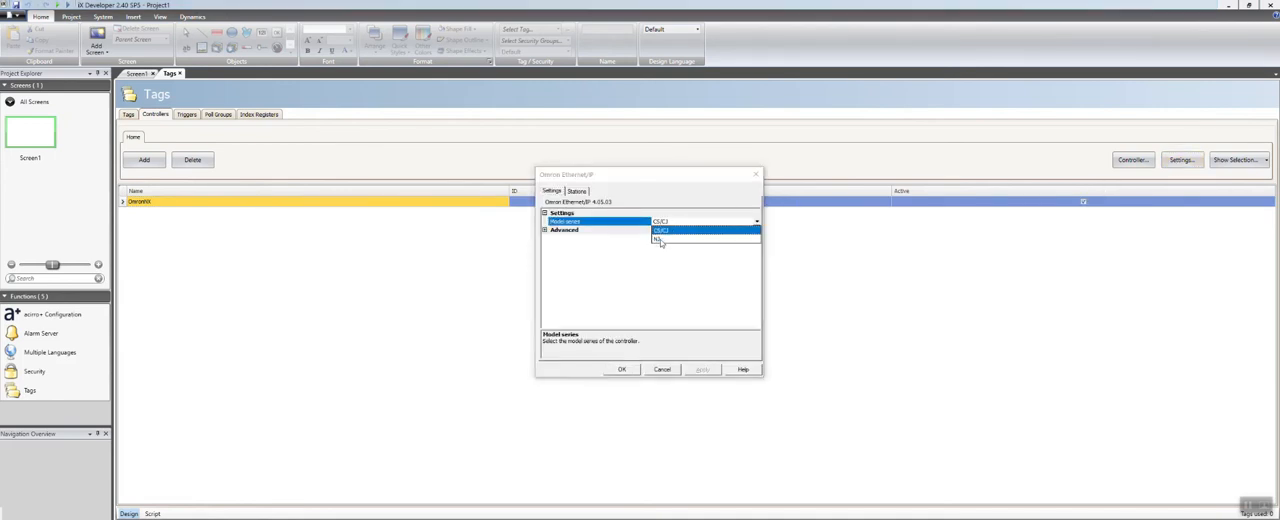
{"action": "left_click", "coordinate": [577, 191]}
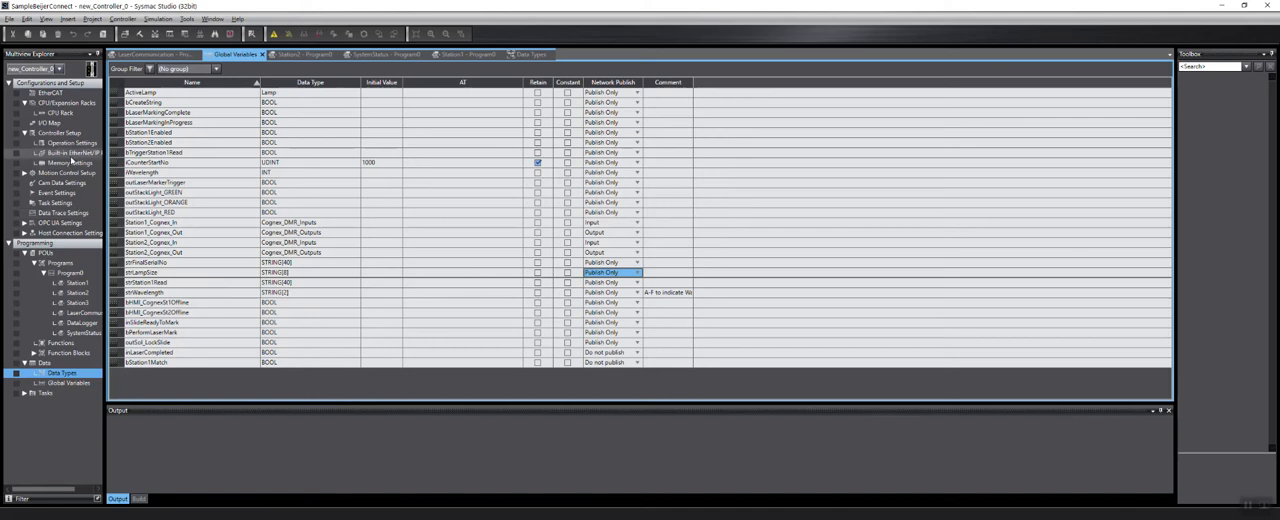
{"action": "left_click", "coordinate": [72, 152]}
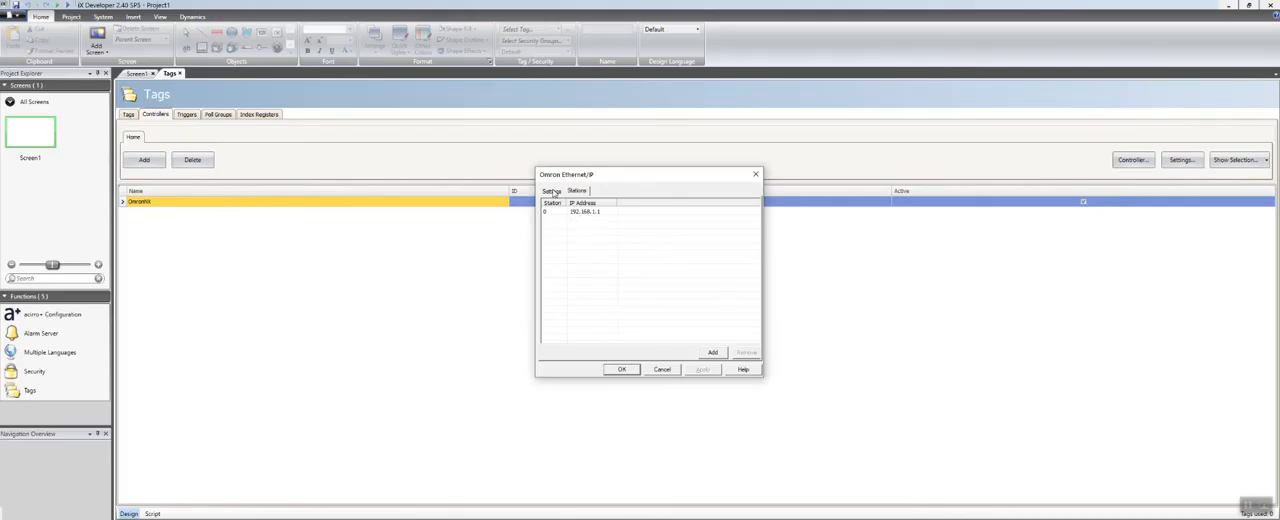
Step: Confirm the NJ model series and close the controller Settings with OK
{"action": "left_click", "coordinate": [552, 191]}
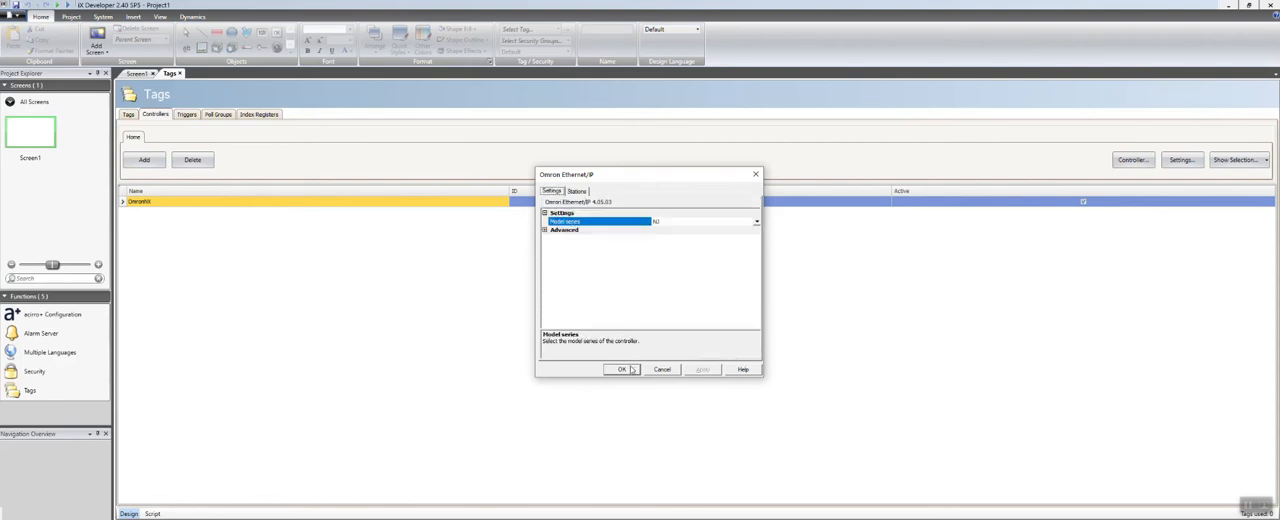
{"action": "left_click", "coordinate": [620, 369]}
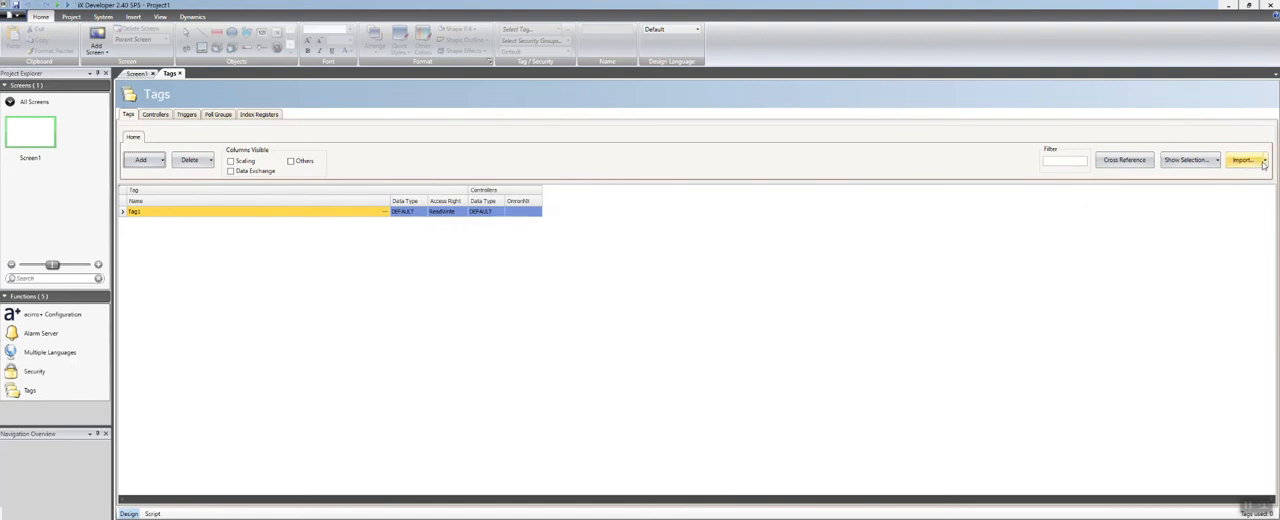
Step: Import VariableExportList.txt from the Desktop as Omron Sysmac tags
{"action": "left_click", "coordinate": [1244, 160]}
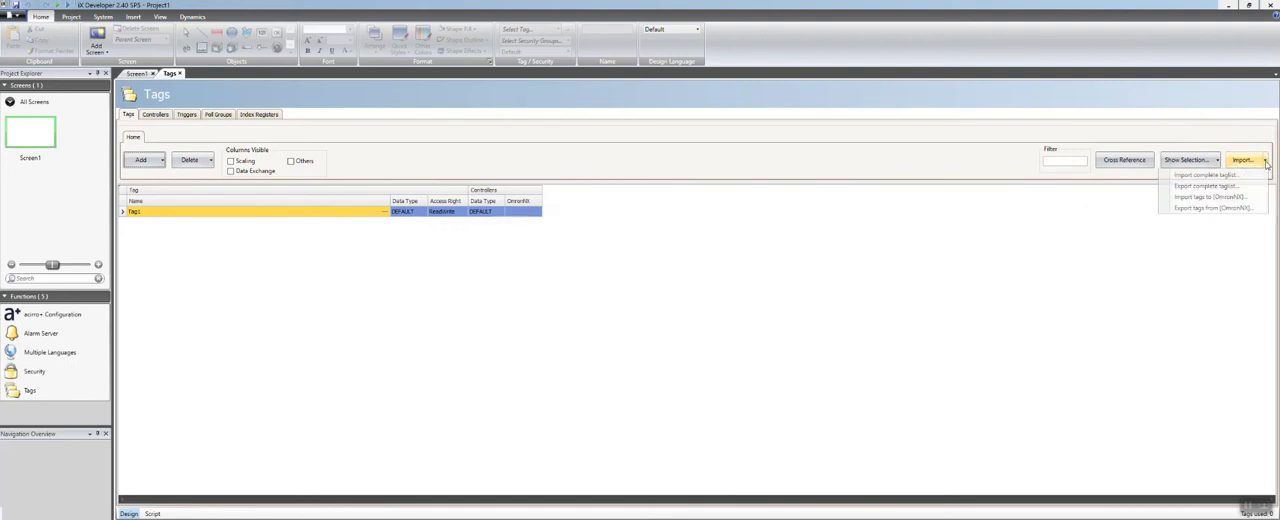
{"action": "mouse_move", "coordinate": [1210, 197]}
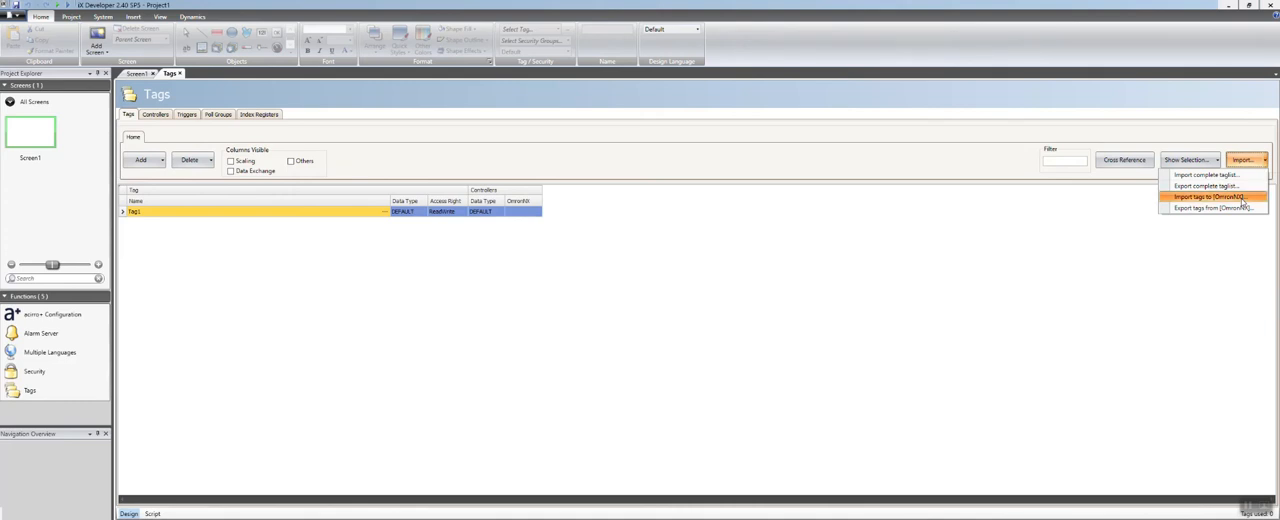
{"action": "left_click", "coordinate": [1204, 196]}
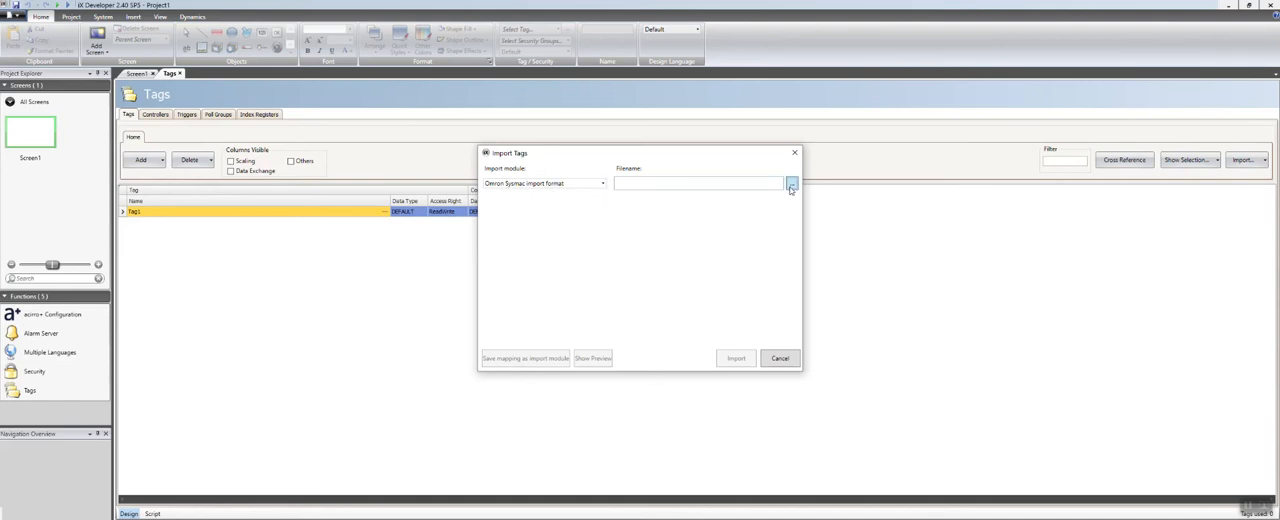
{"action": "left_click", "coordinate": [792, 183]}
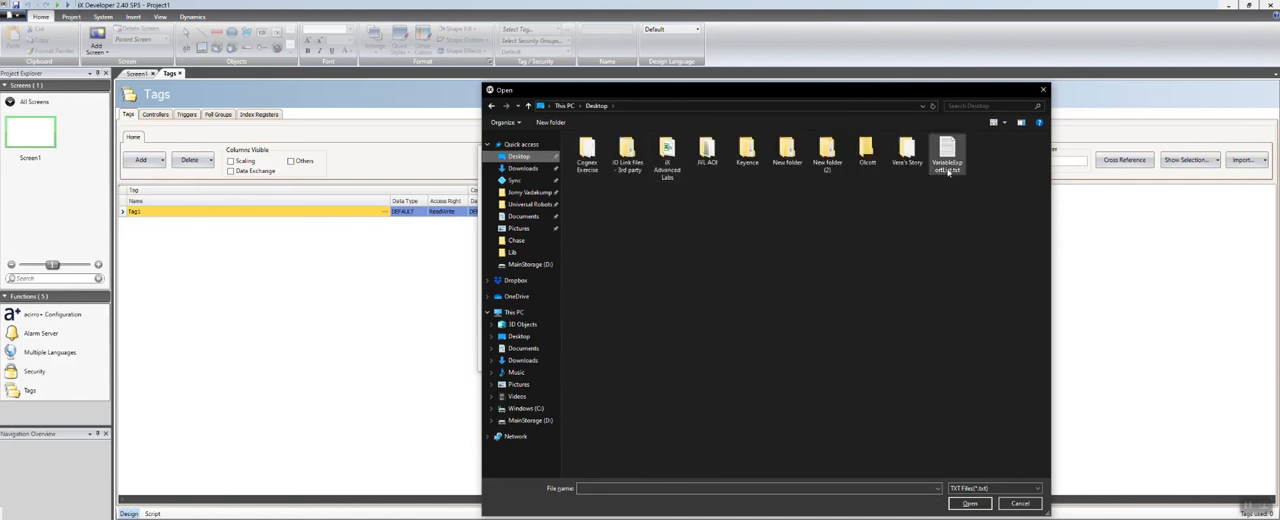
{"action": "left_click", "coordinate": [968, 503]}
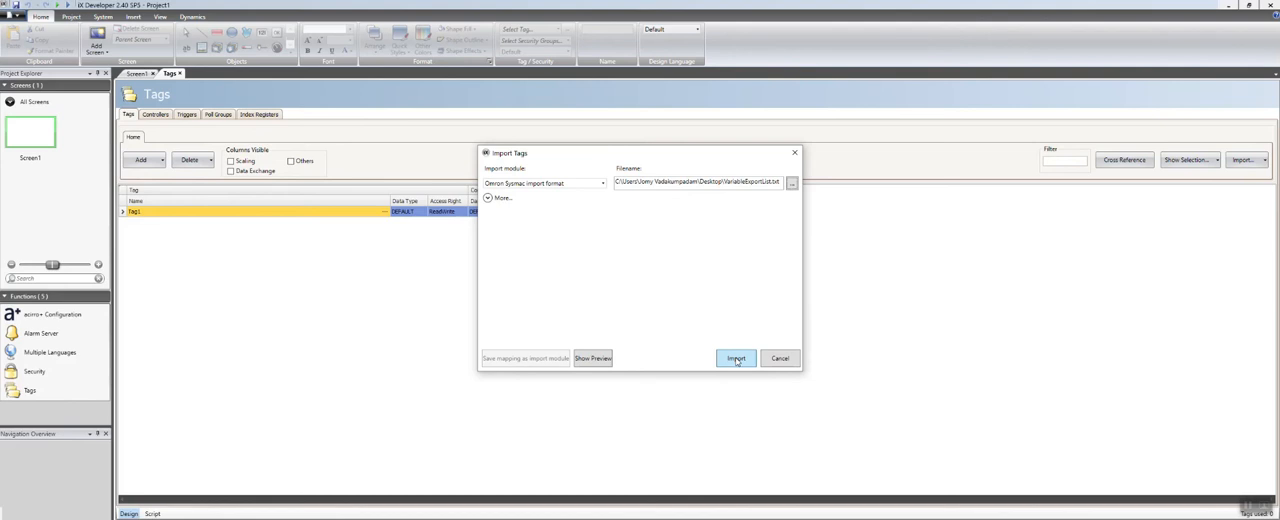
{"action": "left_click", "coordinate": [735, 358]}
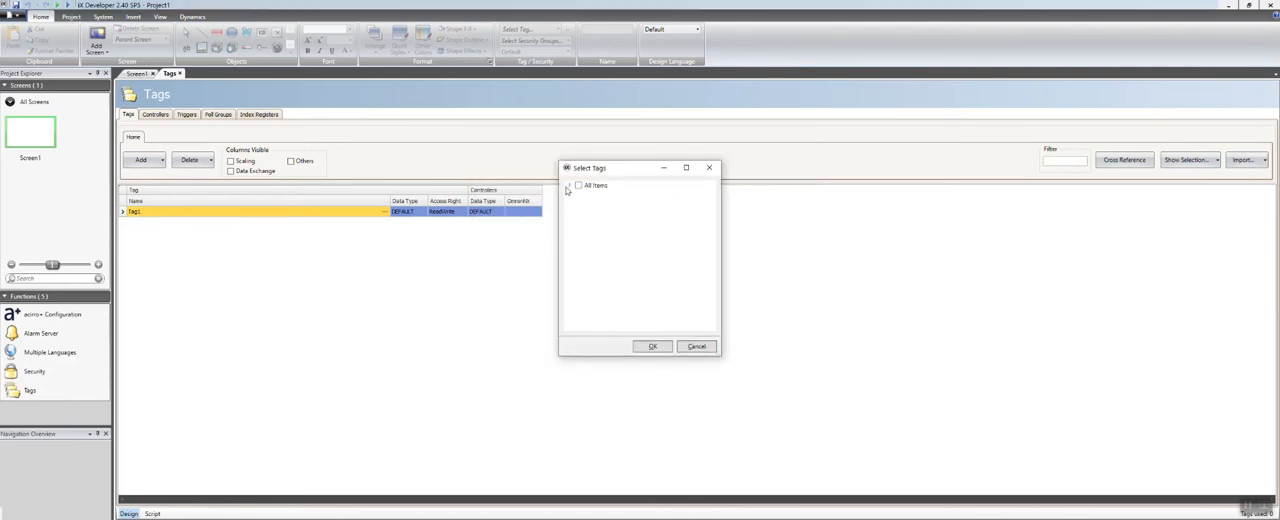
Step: Expand the Select Tags tree, tick All Items, and import all 32 tags
{"action": "left_click", "coordinate": [569, 186]}
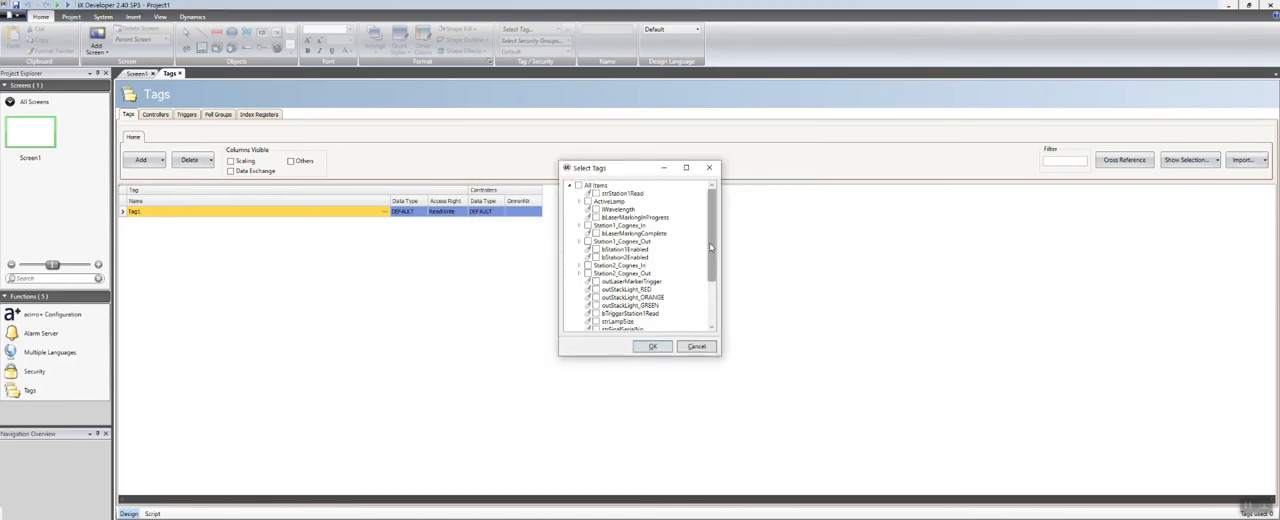
{"action": "scroll", "scroll_direction": "down", "scroll_amount": 3}
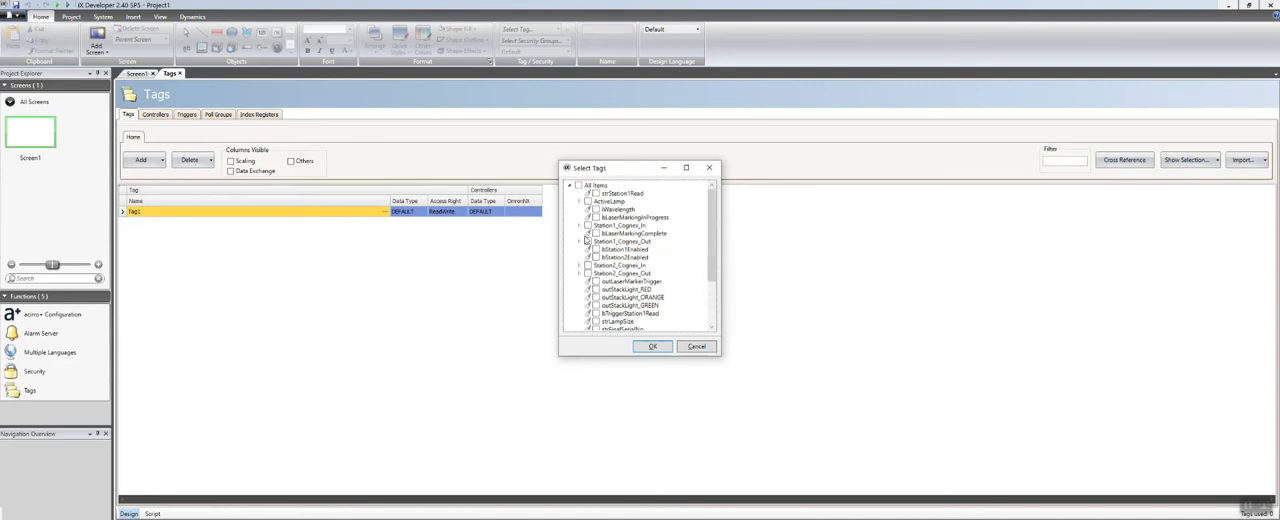
{"action": "left_click", "coordinate": [578, 186]}
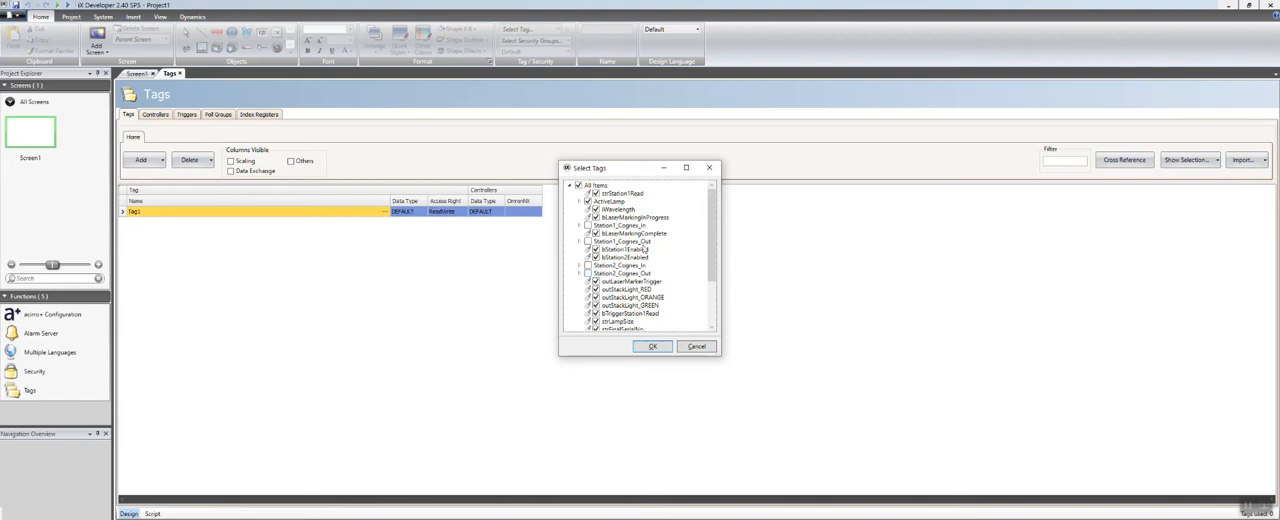
{"action": "mouse_move", "coordinate": [715, 307]}
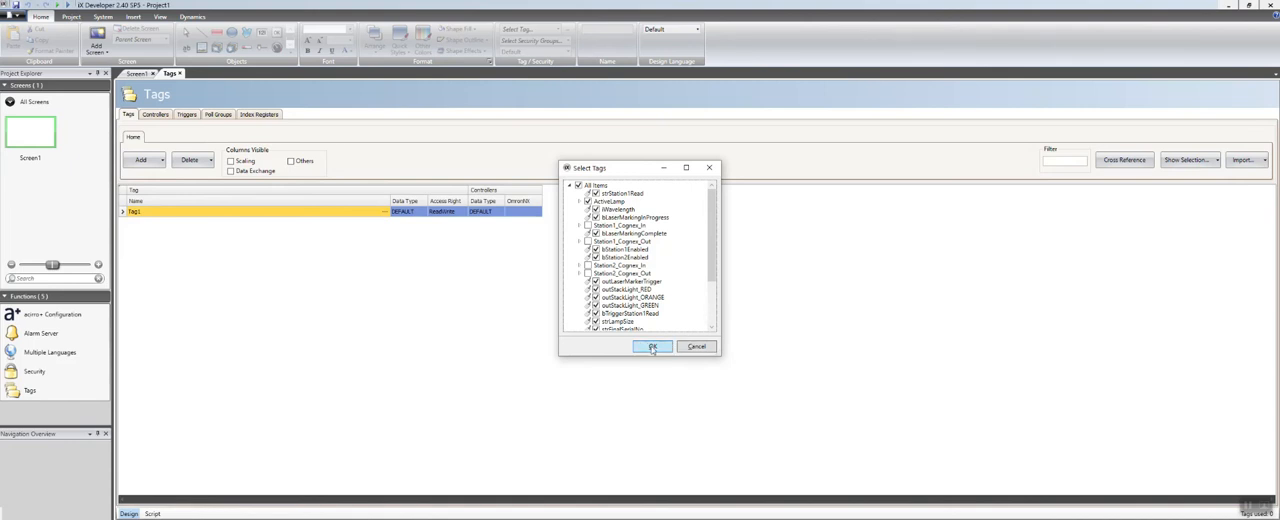
{"action": "left_click", "coordinate": [651, 346]}
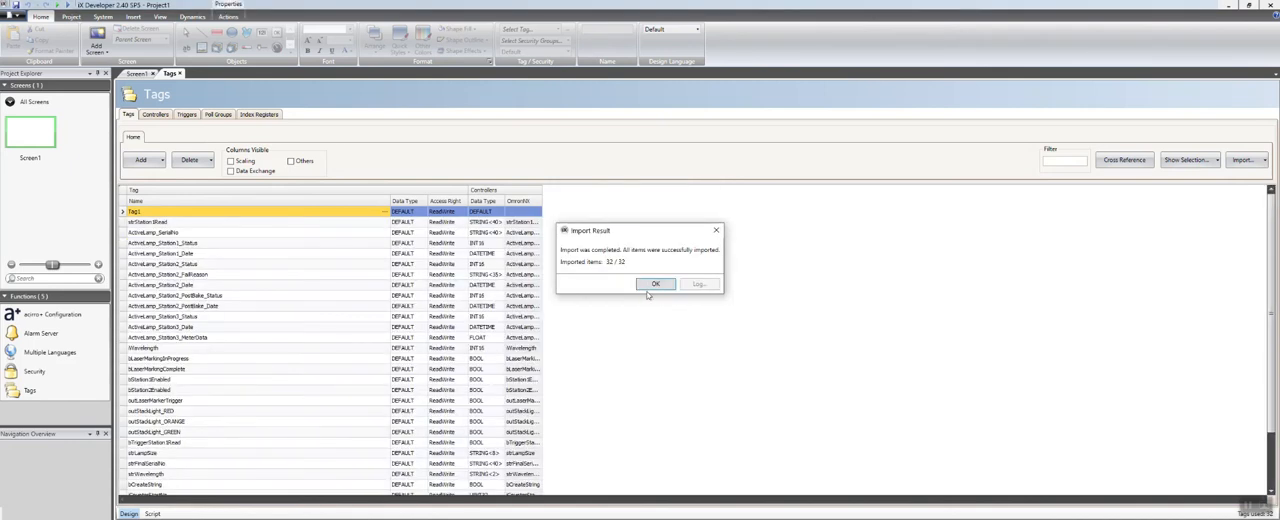
Step: Dismiss the Import Result dialog reporting 32 of 32 tags imported
{"action": "left_click", "coordinate": [656, 284]}
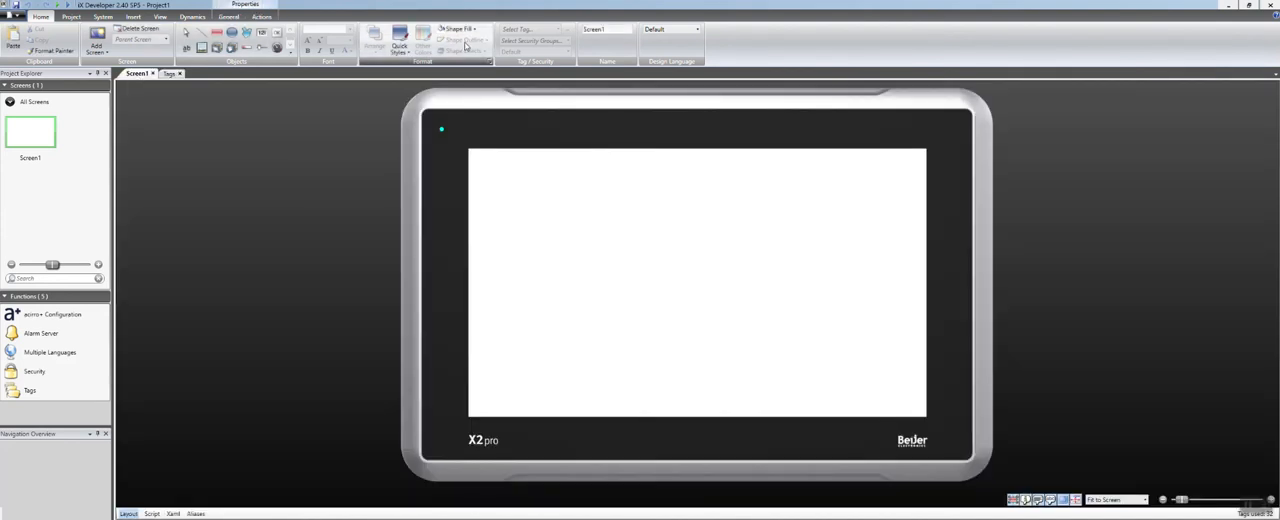
Step: Apply a blue gradient quick style to Screen1's background
{"action": "left_click", "coordinate": [399, 40]}
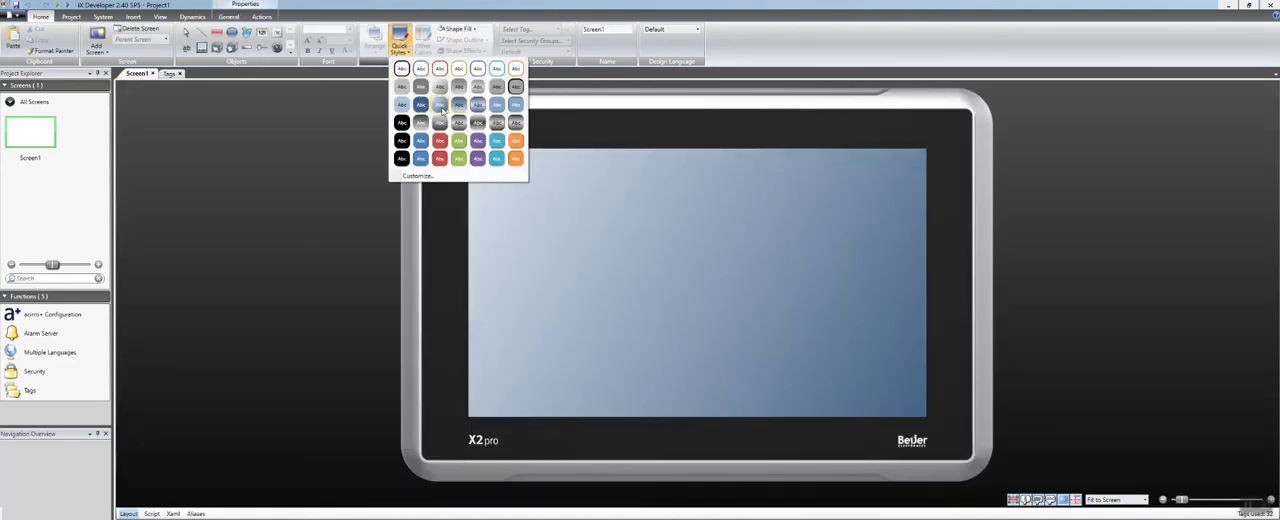
{"action": "left_click", "coordinate": [440, 104]}
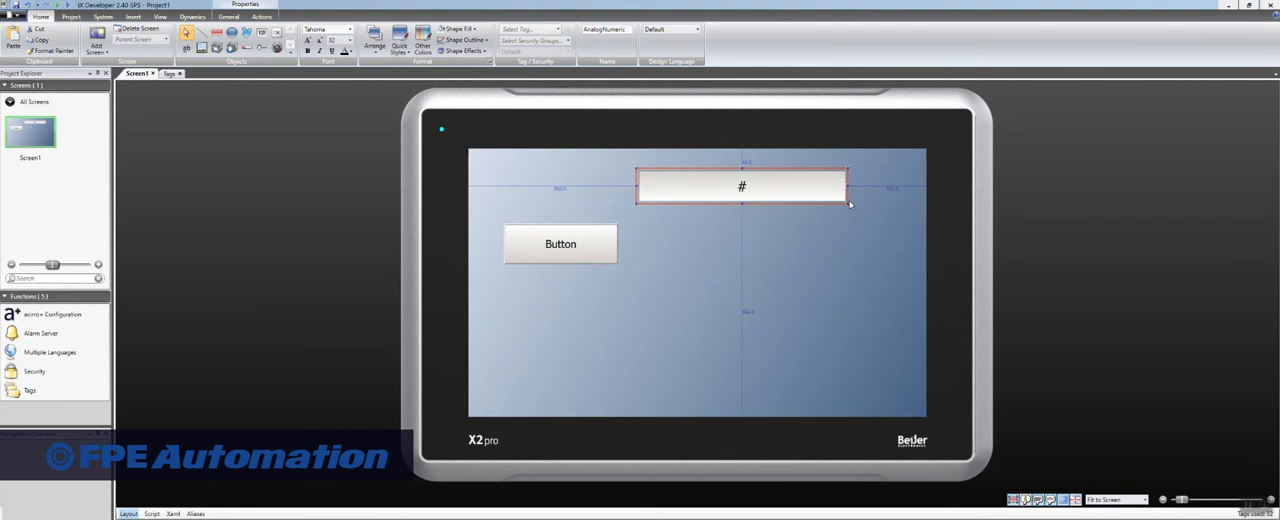
Step: Link the Size field to strLampSize and copy it into a Wavelength field linked to iWavelength
{"action": "left_click", "coordinate": [567, 28]}
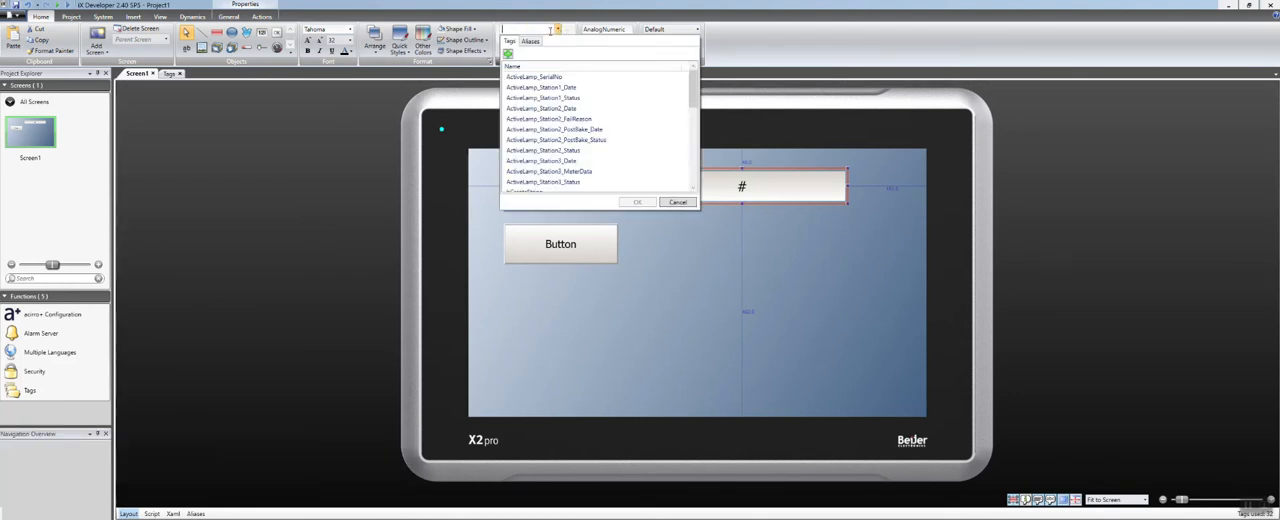
{"action": "type", "text": "strLampSize"}
{"action": "type", "text": "Size:"}
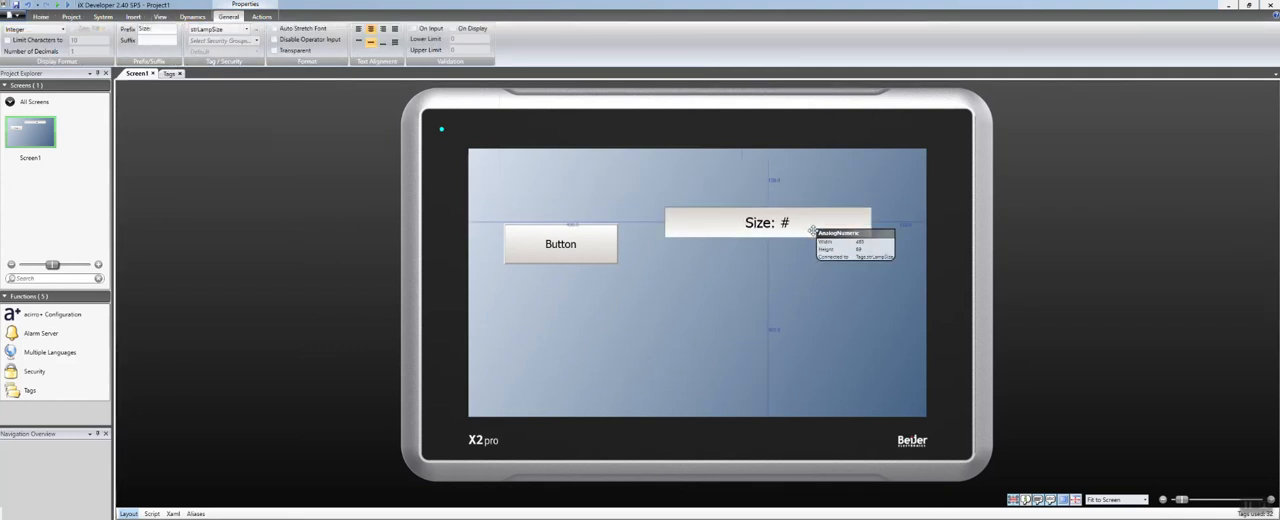
{"action": "left_click", "coordinate": [41, 17]}
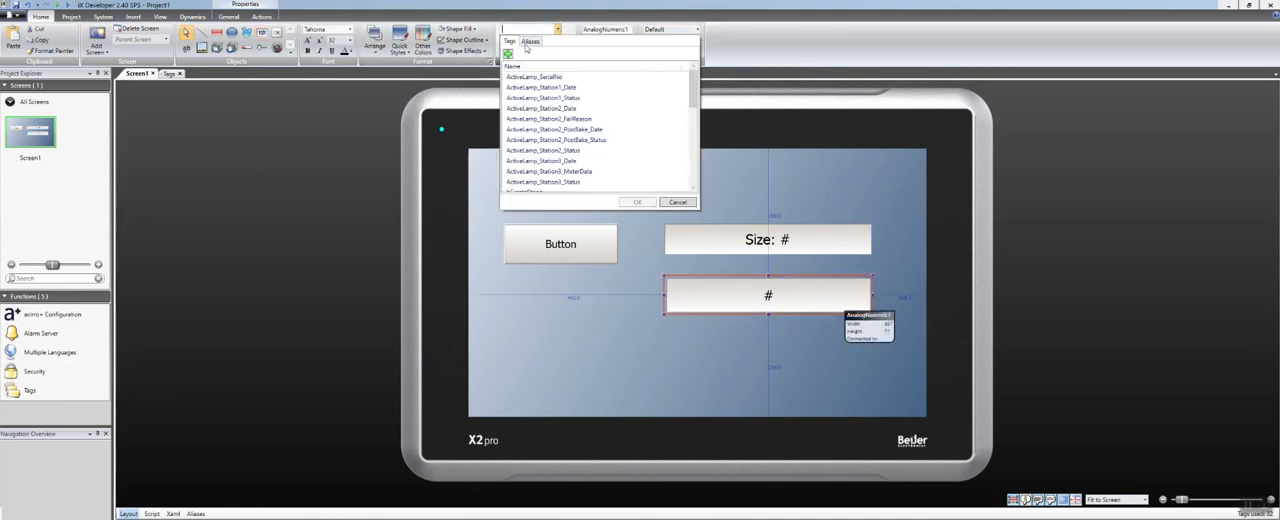
{"action": "type", "text": "iwa"}
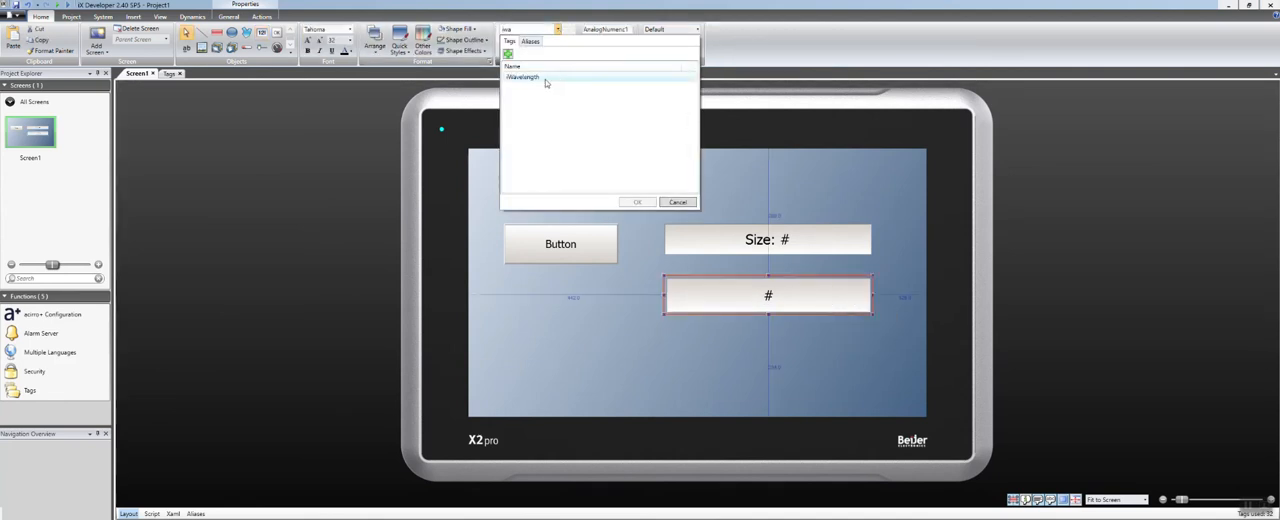
{"action": "left_click", "coordinate": [637, 202]}
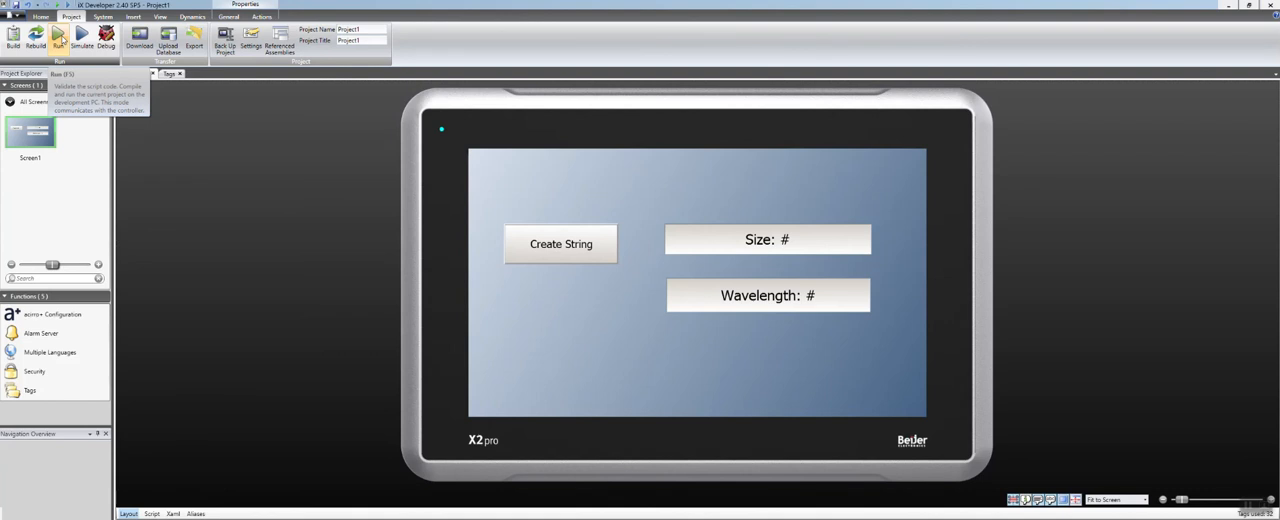
Step: Run the HMI project (F5) from the Project tab on the development PC
{"action": "left_click", "coordinate": [58, 38]}
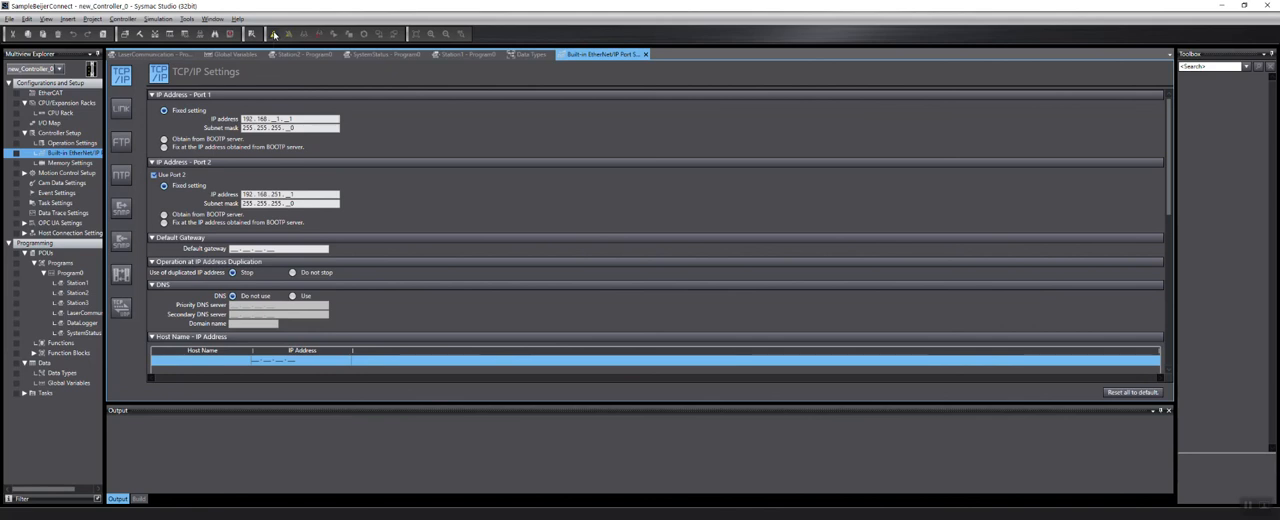
Step: Leave Sysmac Studio's Built-in EtherNet/IP TCP/IP settings and return to the building iX Developer project
{"action": "left_click", "coordinate": [273, 33]}
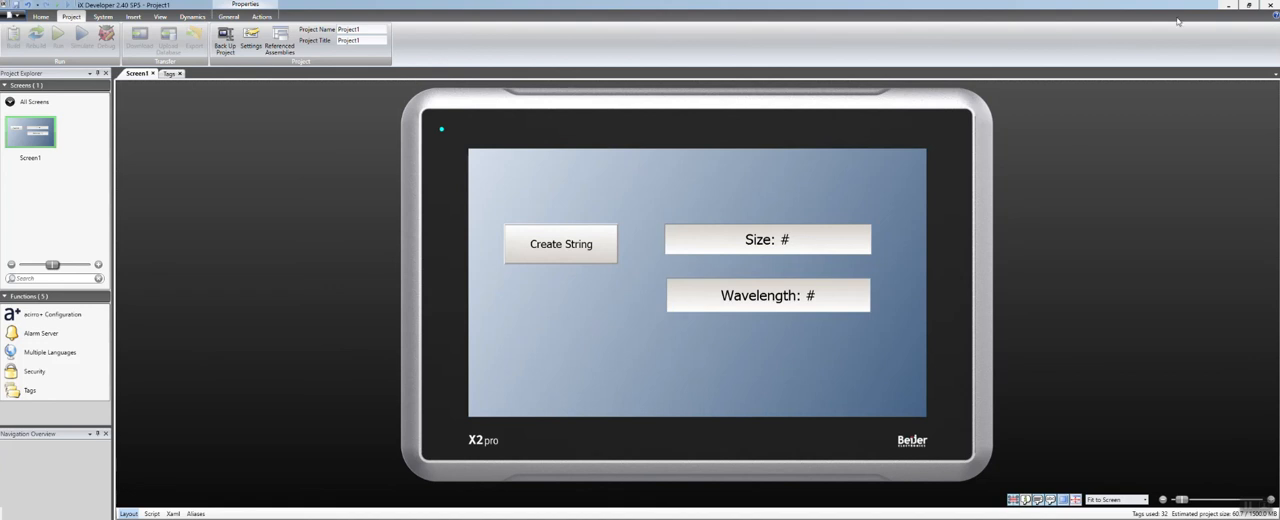
{"action": "left_click", "coordinate": [58, 35]}
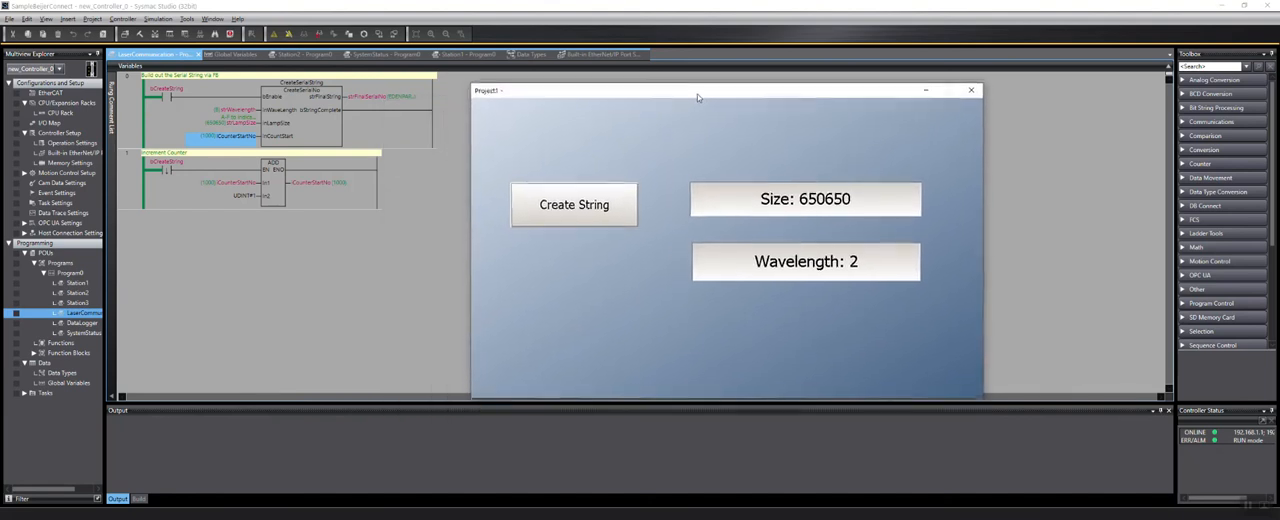
Step: Move the running HMI window and open its Size value 650650 for numeric entry
{"action": "left_click_drag", "start_coordinate": [698, 97], "coordinate": [687, 95]}
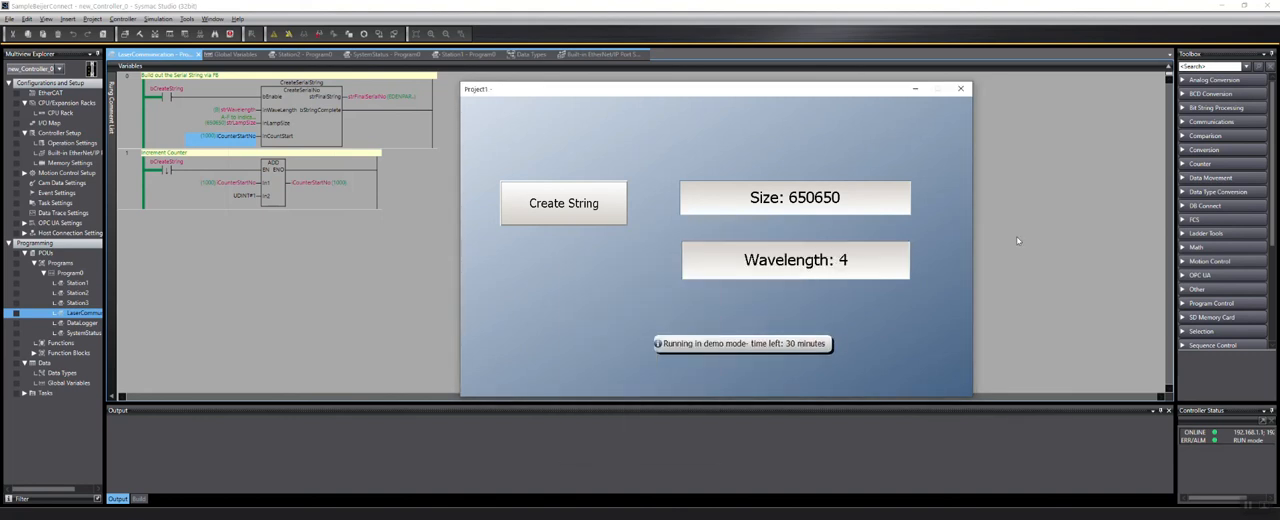
{"action": "left_click", "coordinate": [794, 197]}
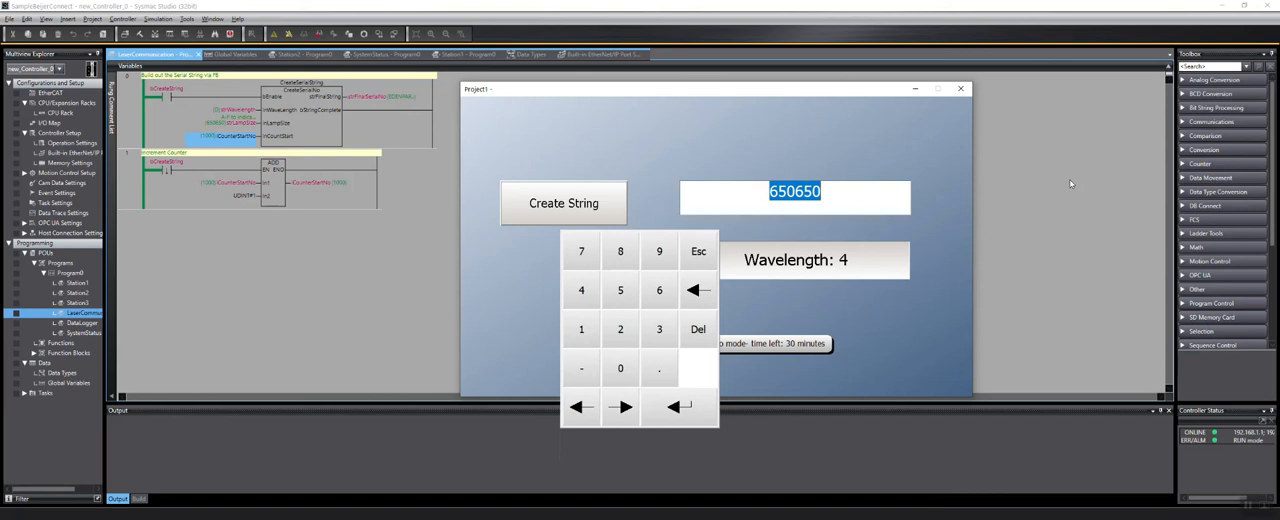
Step: Enter 123456 on the keypad and confirm it as the new Size value
{"action": "type", "text": "123456"}
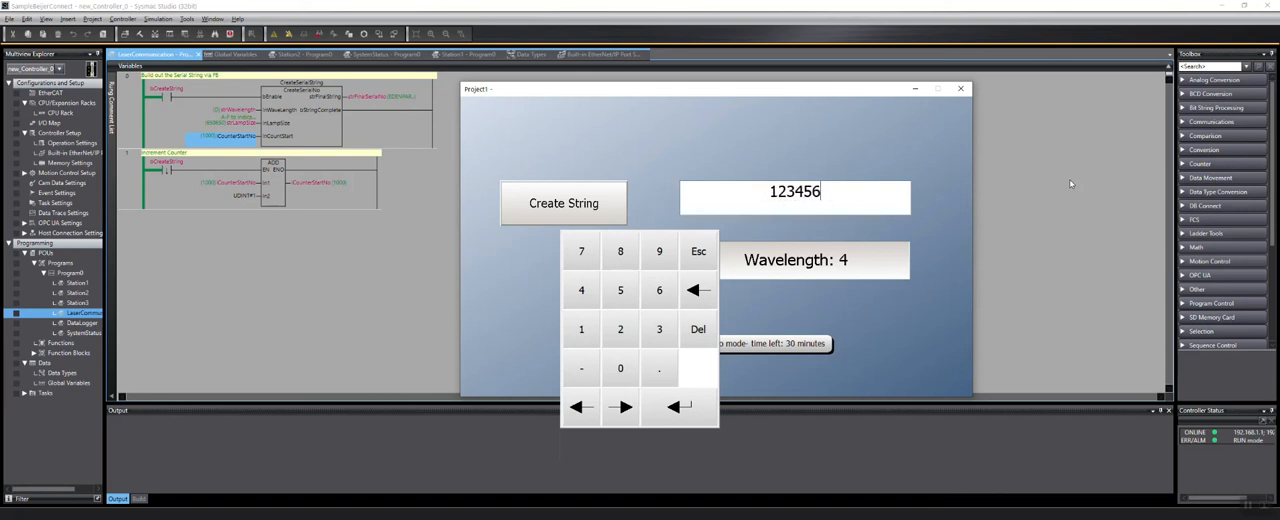
{"action": "left_click", "coordinate": [698, 251]}
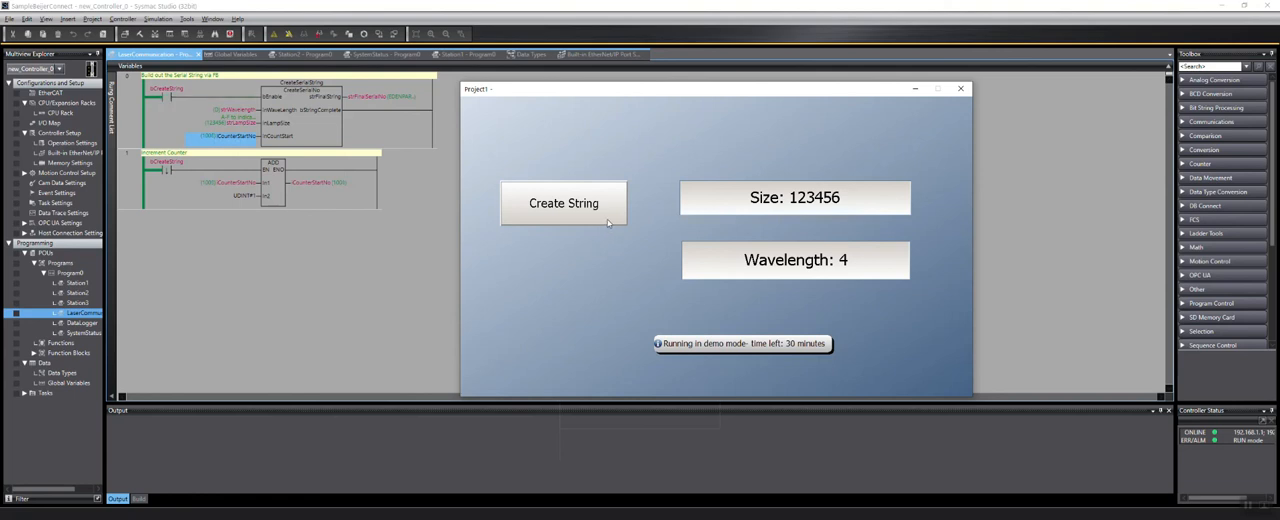
{"action": "mouse_move", "coordinate": [701, 274]}
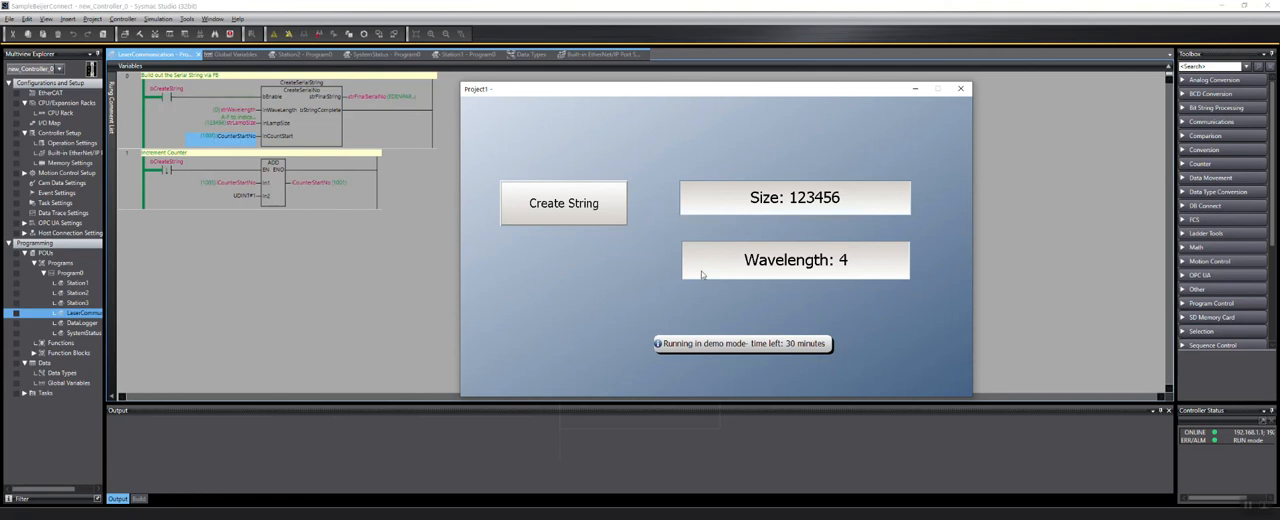